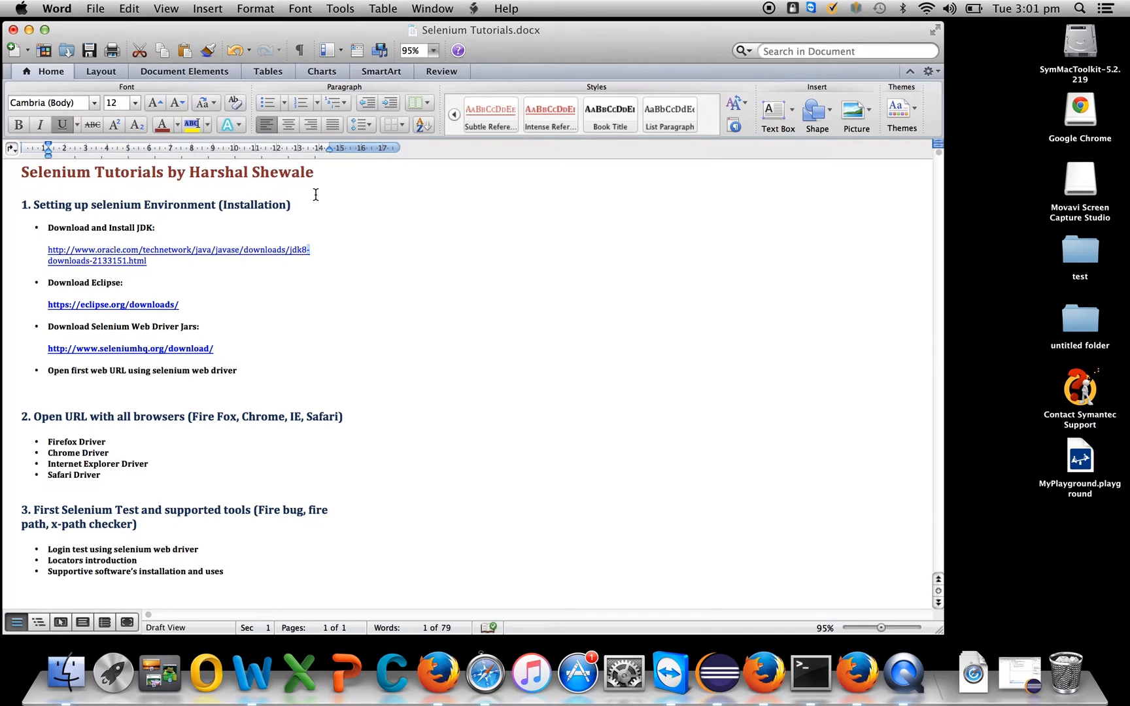
mouse_move(311, 270)
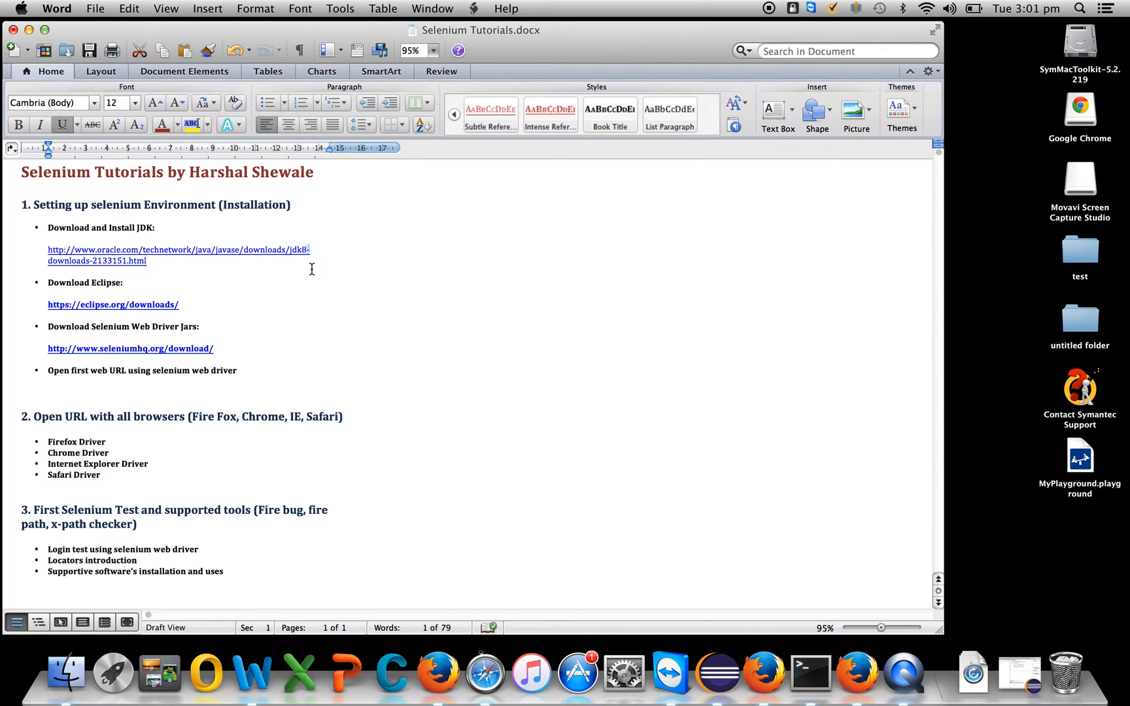
mouse_move(186, 239)
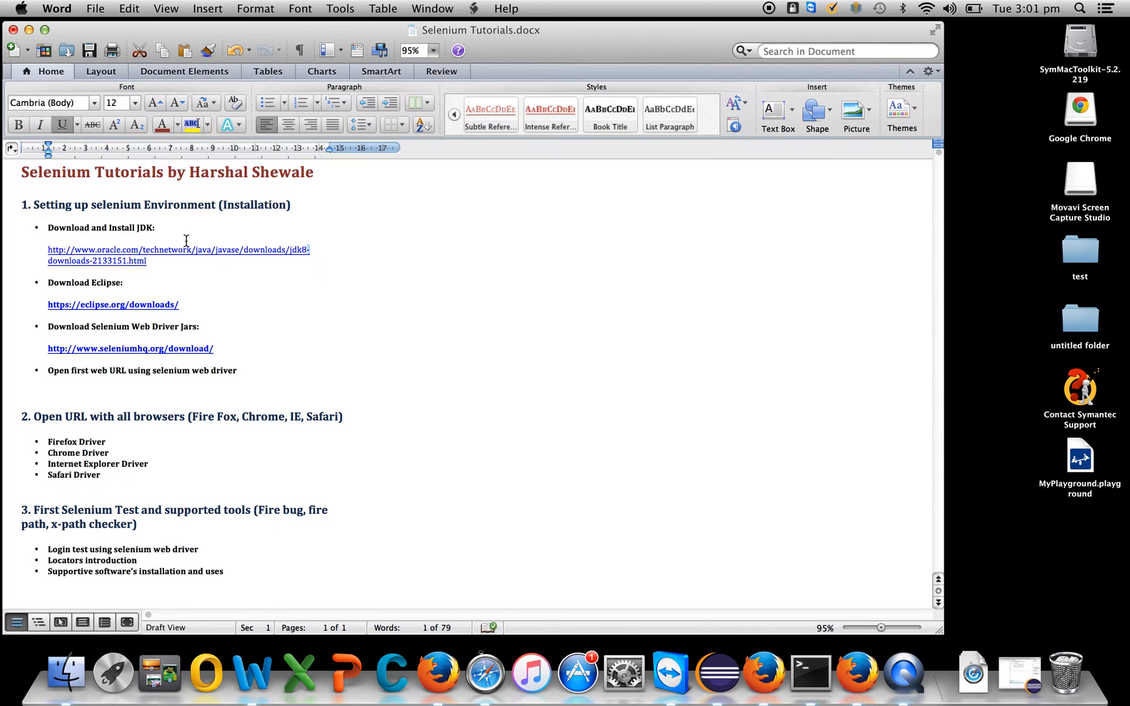
Review the install JDK and download Selenium JARs steps, then bring up Safari on Google.
double_click(122, 227)
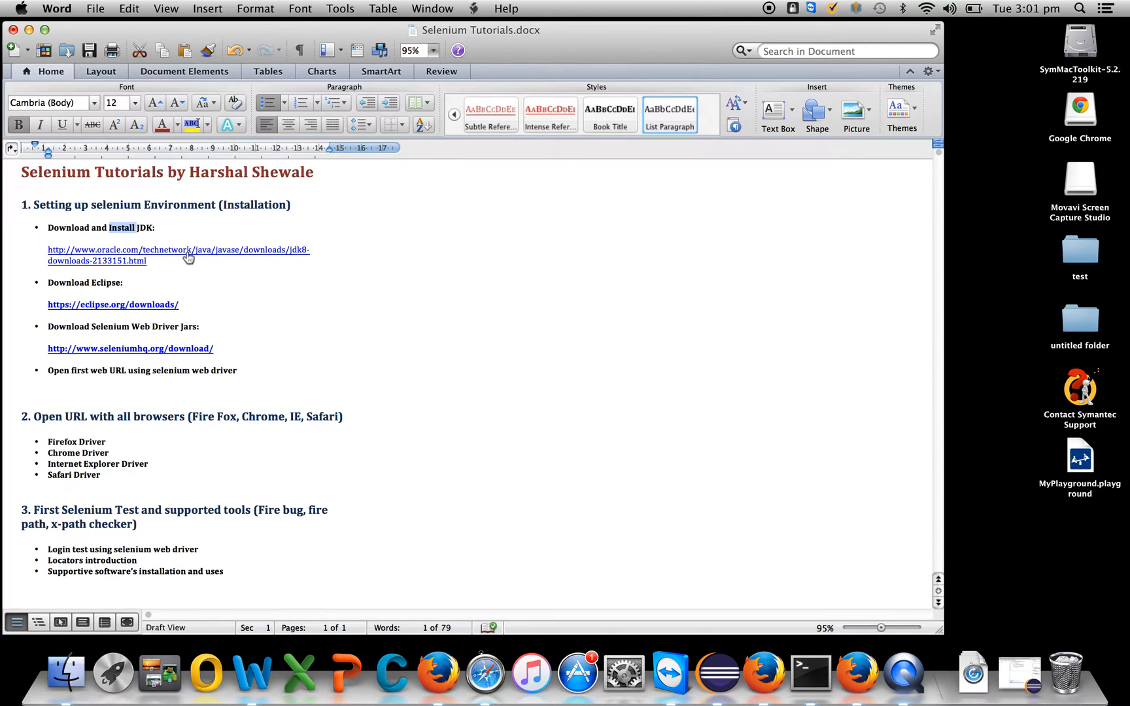
double_click(142, 327)
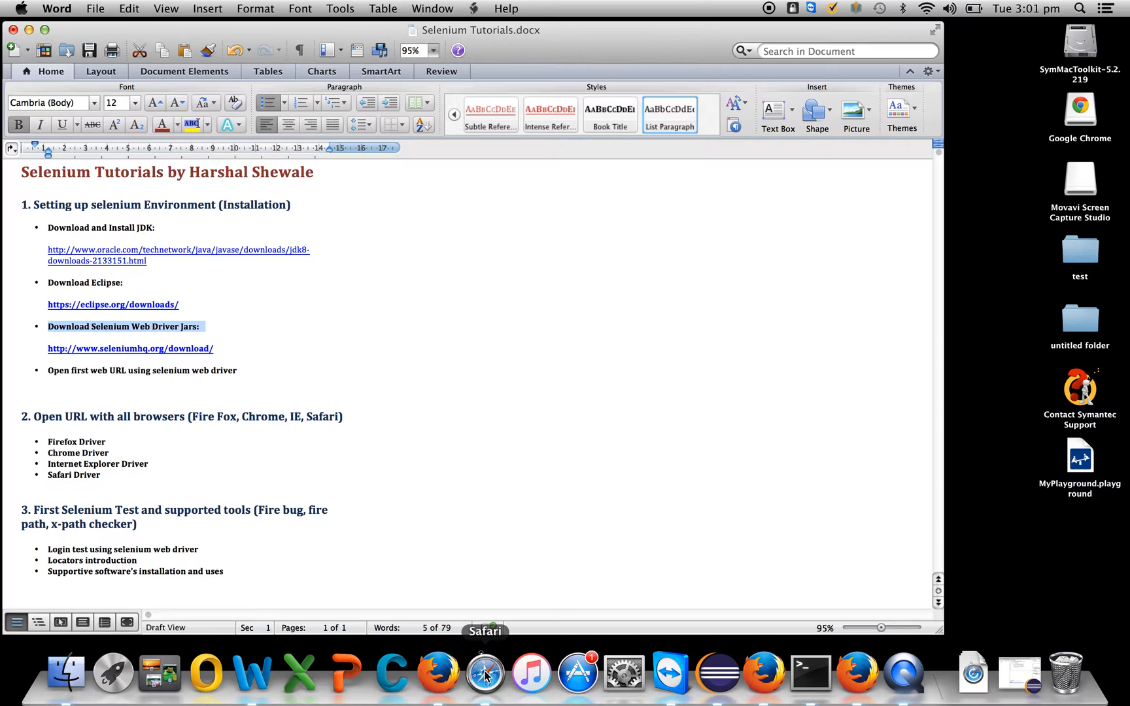
click(484, 674)
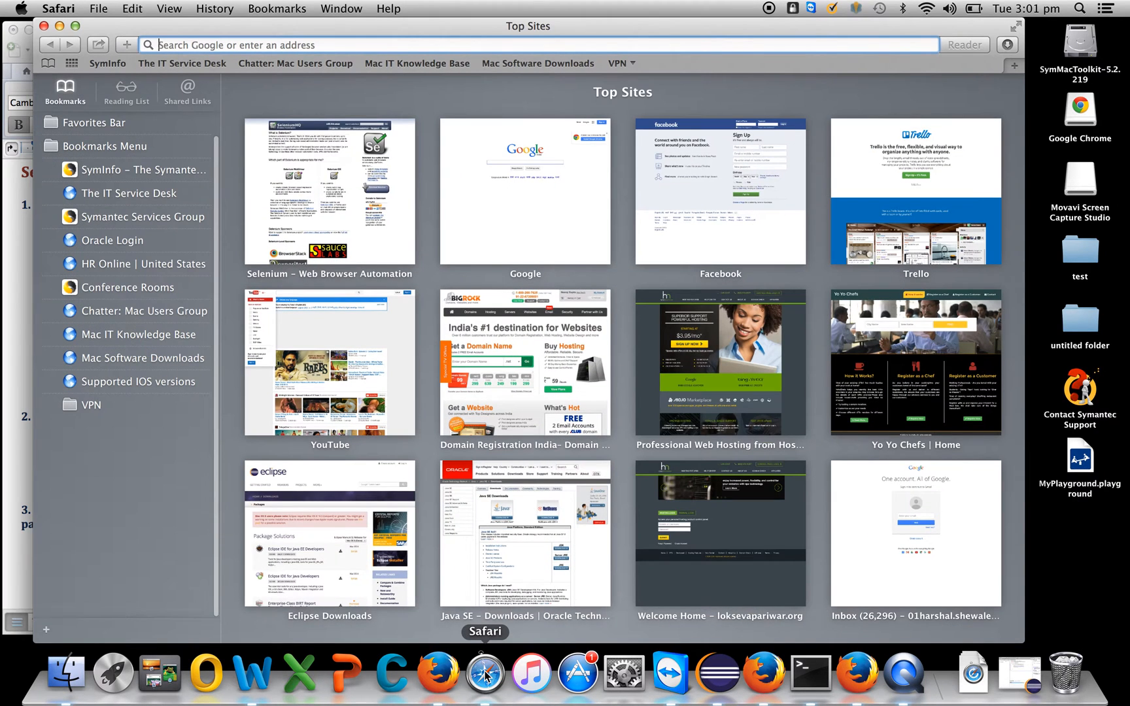
click(525, 192)
text(downlaod jdk)
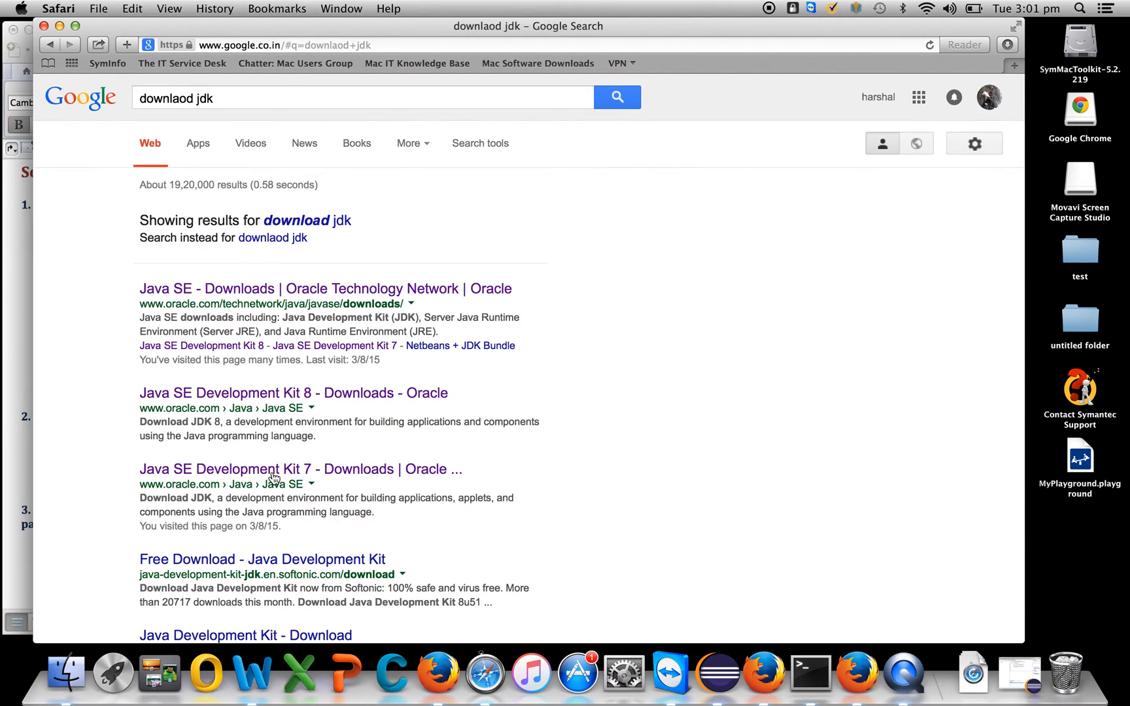
Open Oracle's Java SE Development Kit 8 downloads page and accept its license agreement.
click(326, 287)
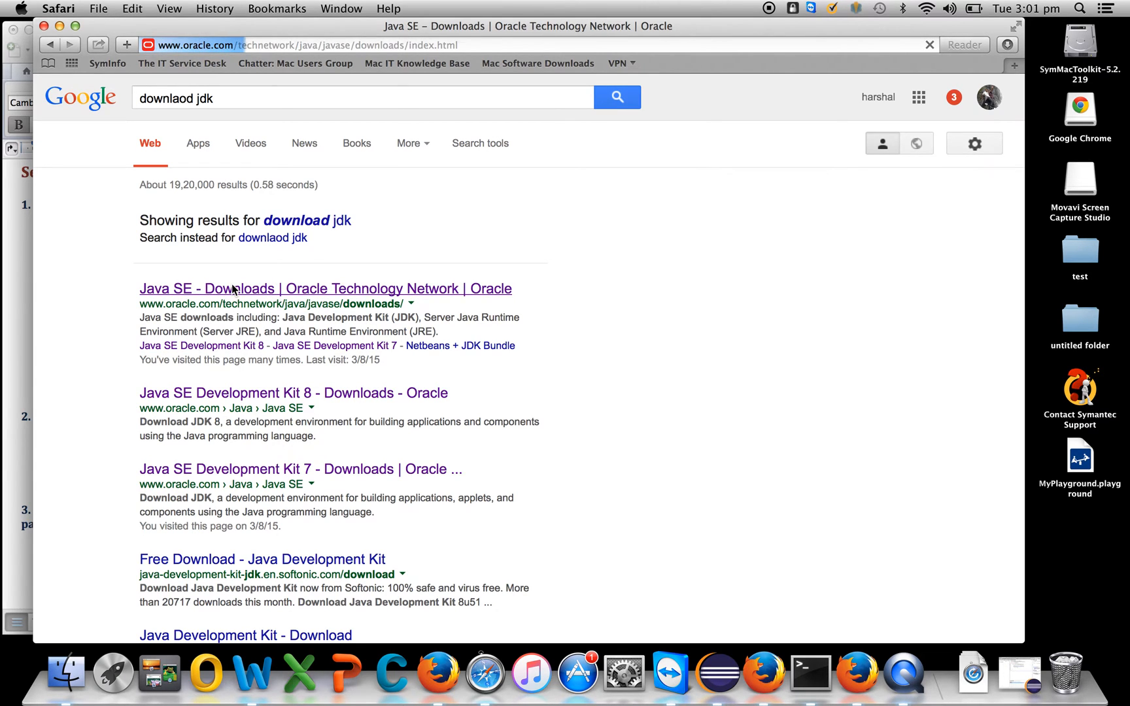
click(326, 287)
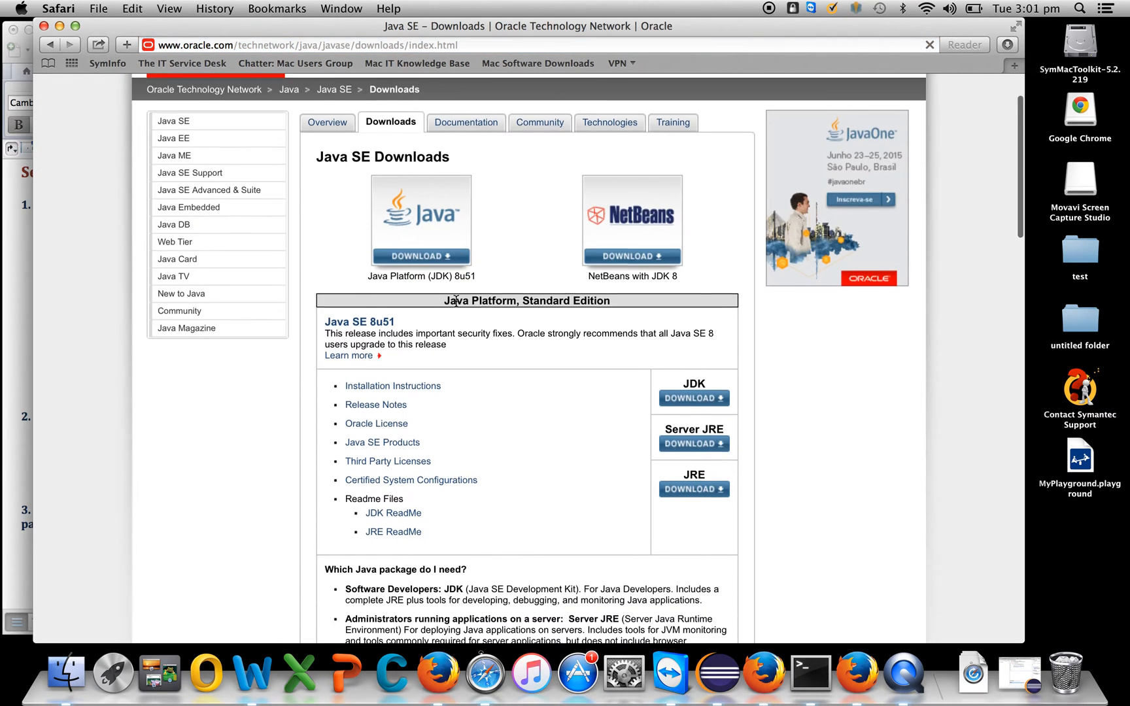
click(694, 399)
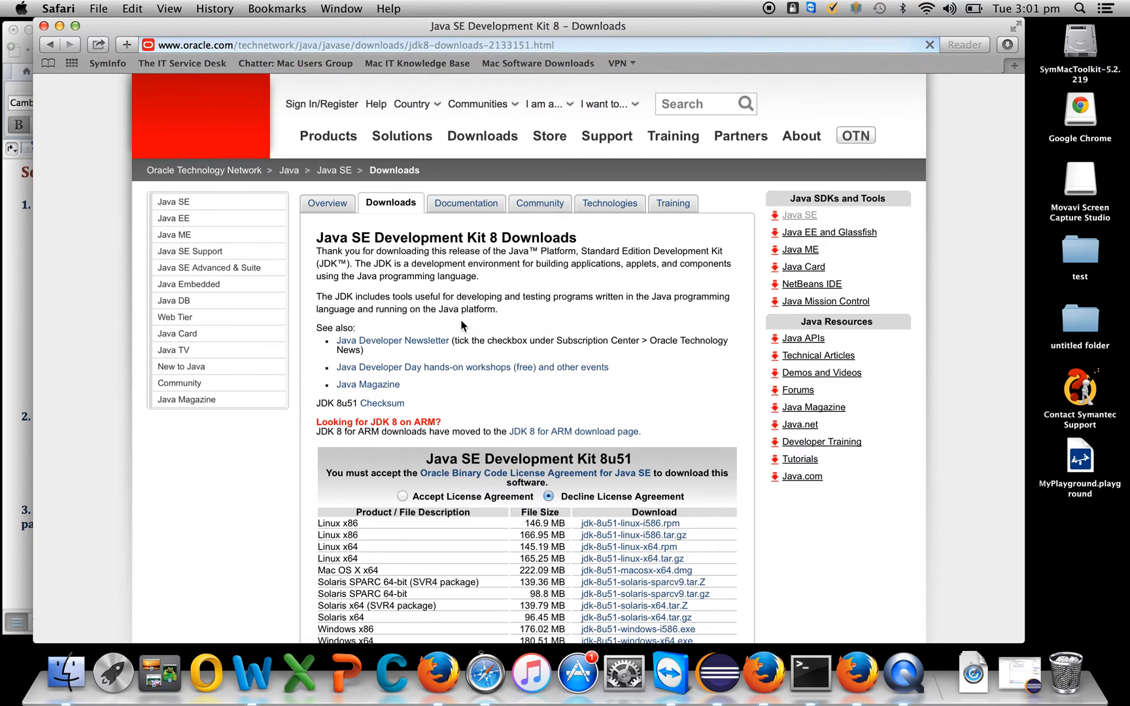
scroll(down, 3)
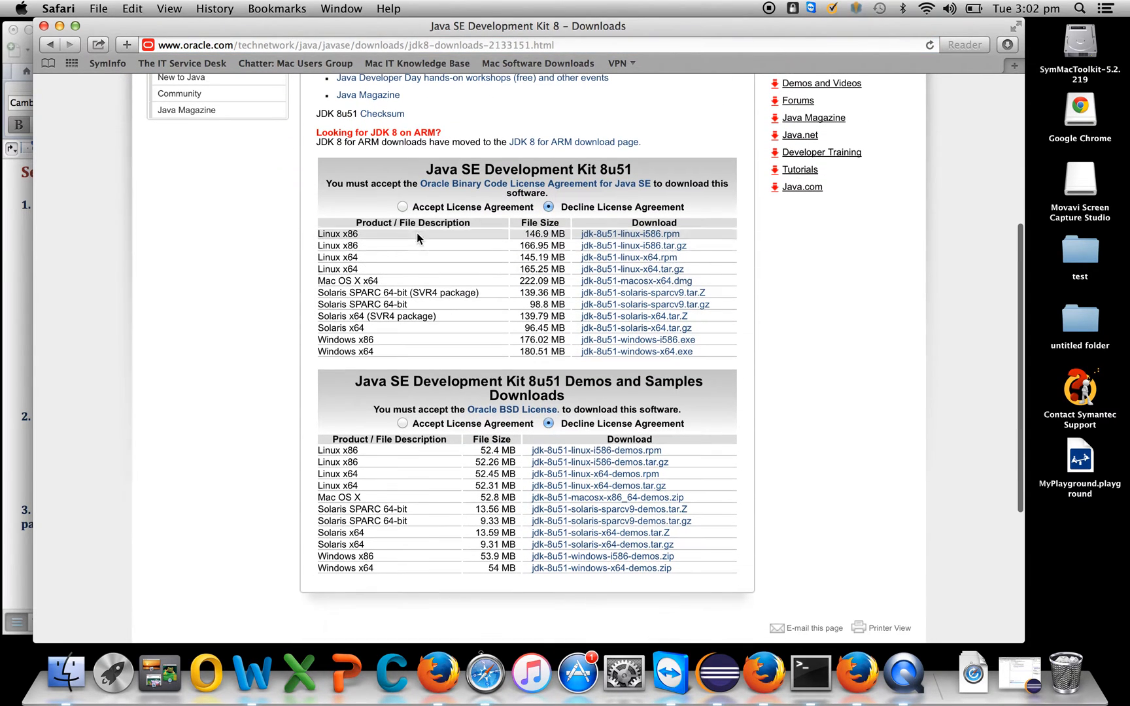
click(402, 207)
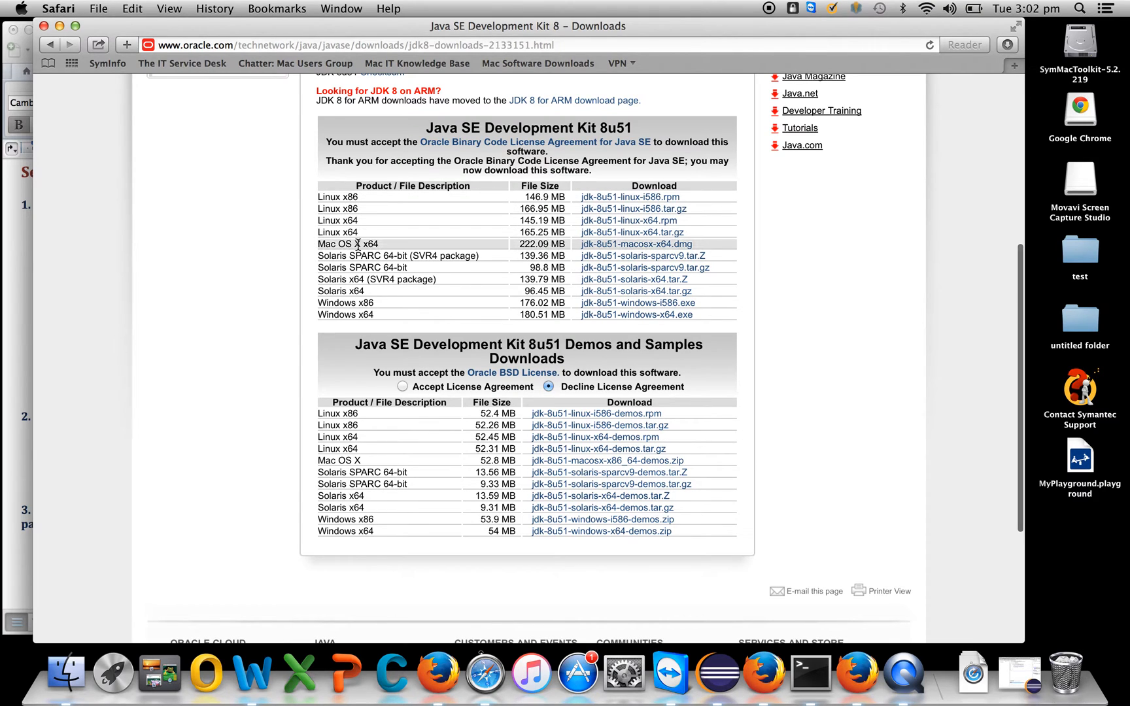
mouse_move(624, 298)
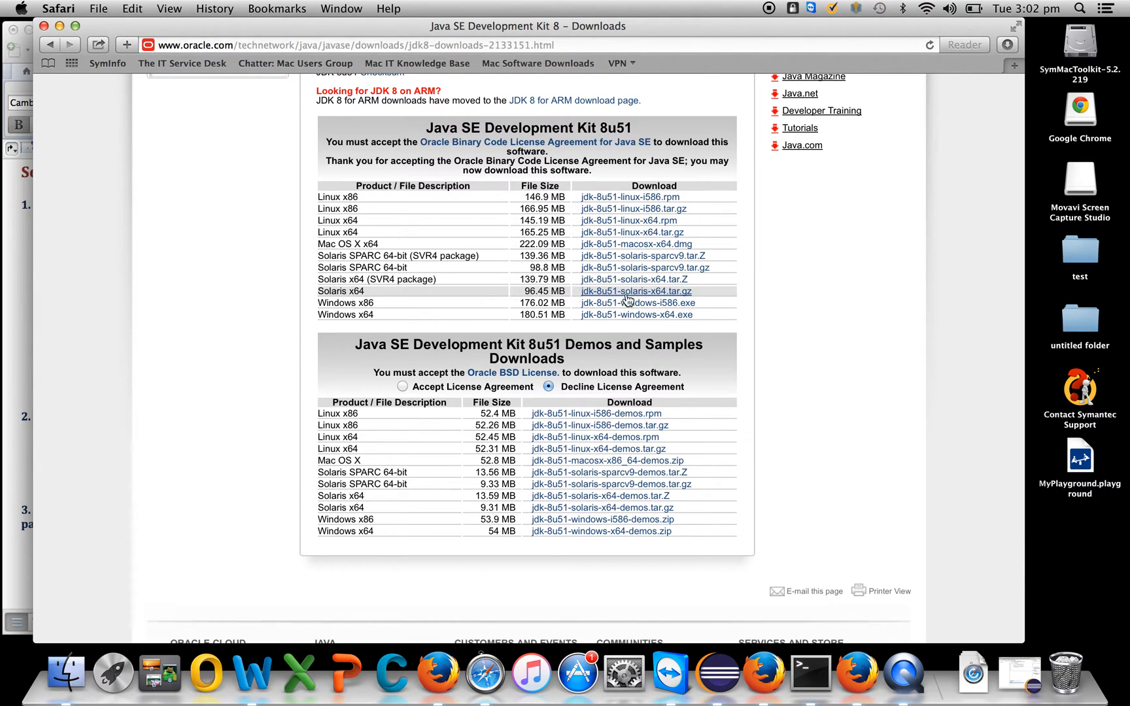
mouse_move(613, 243)
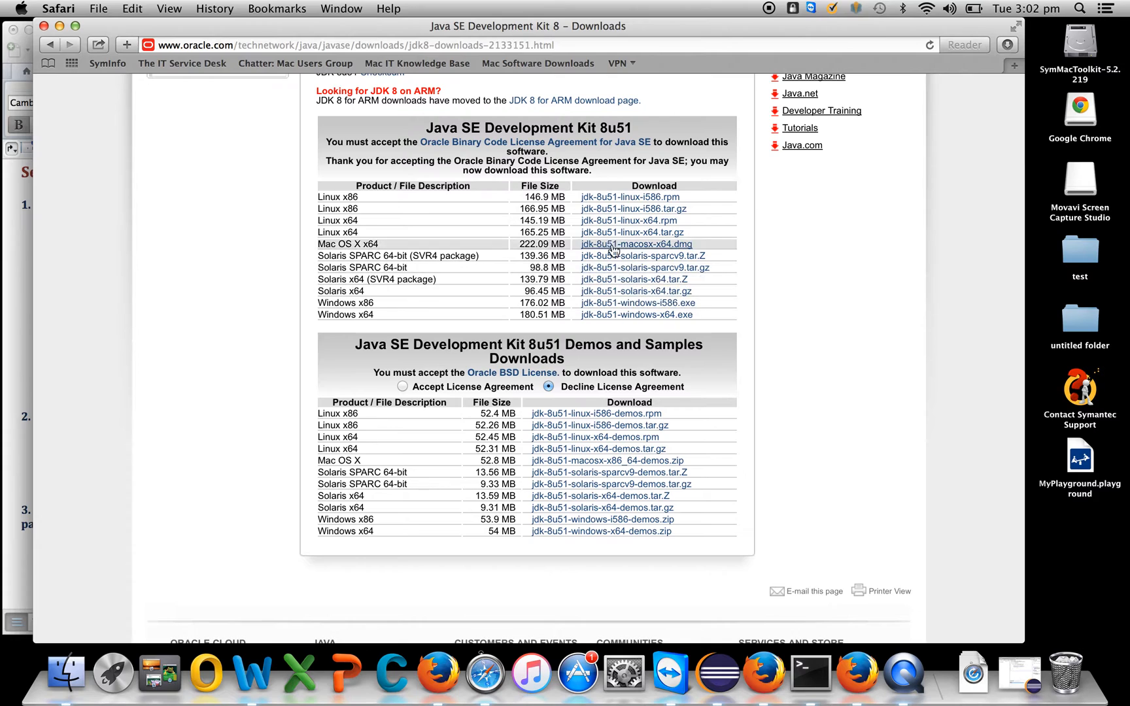
mouse_move(615, 285)
text(go)
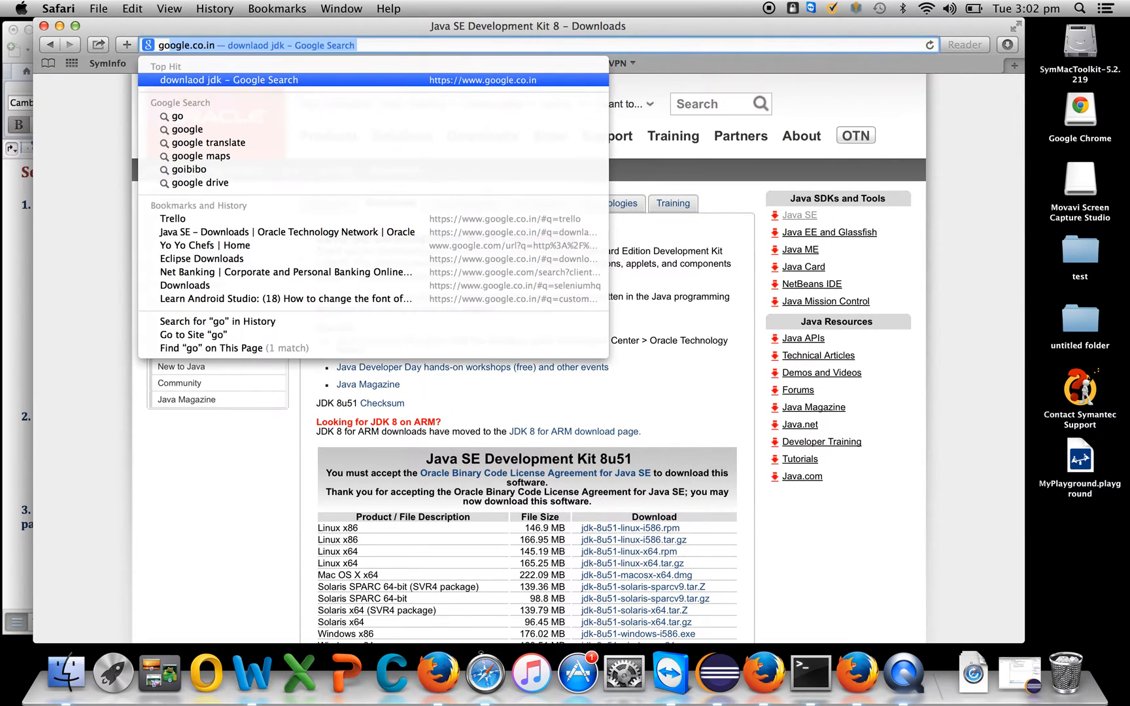
Search Google for download eclipse.
click(228, 80)
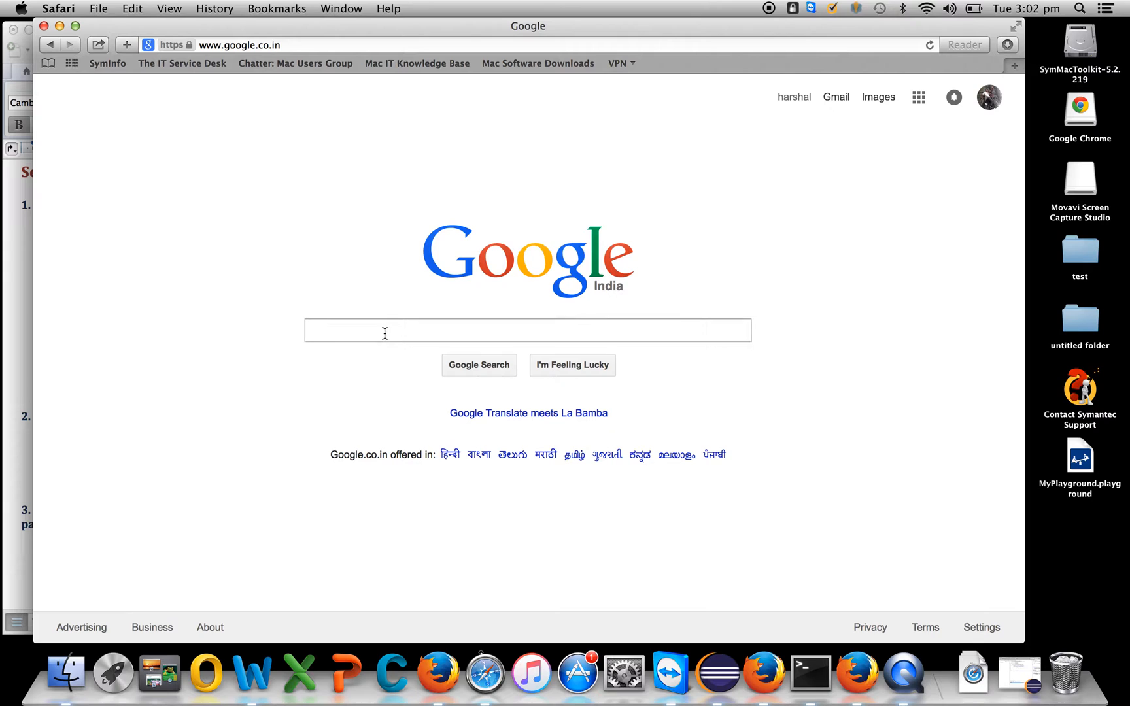
text(downllao)
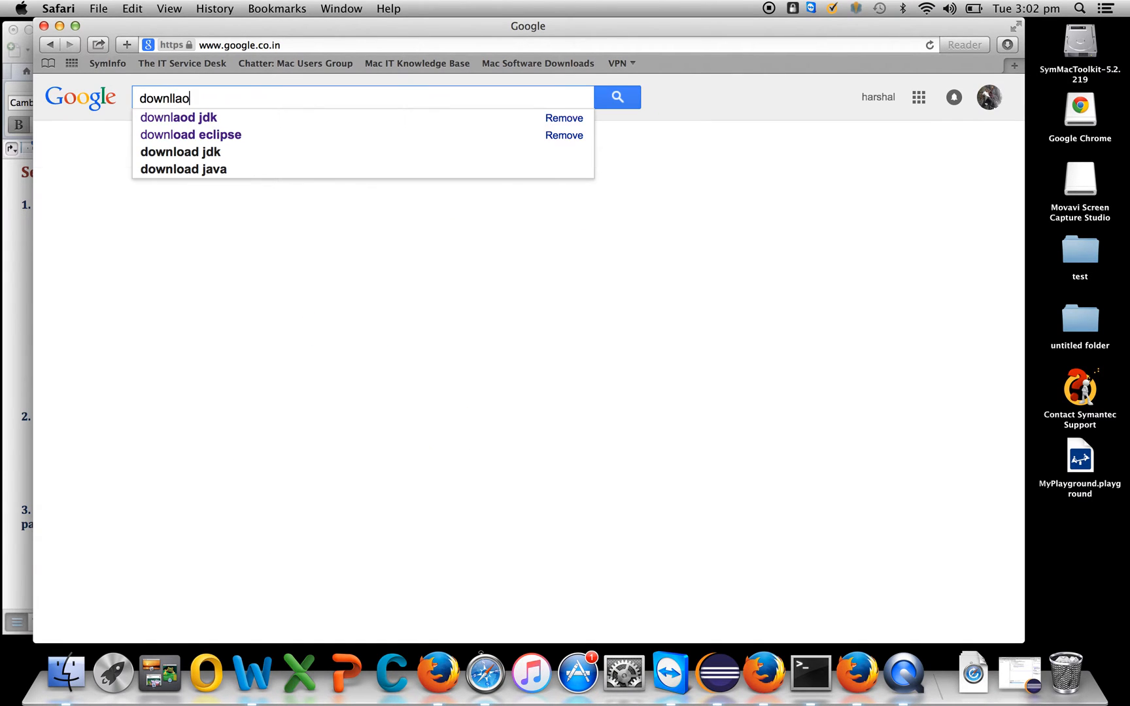
click(190, 135)
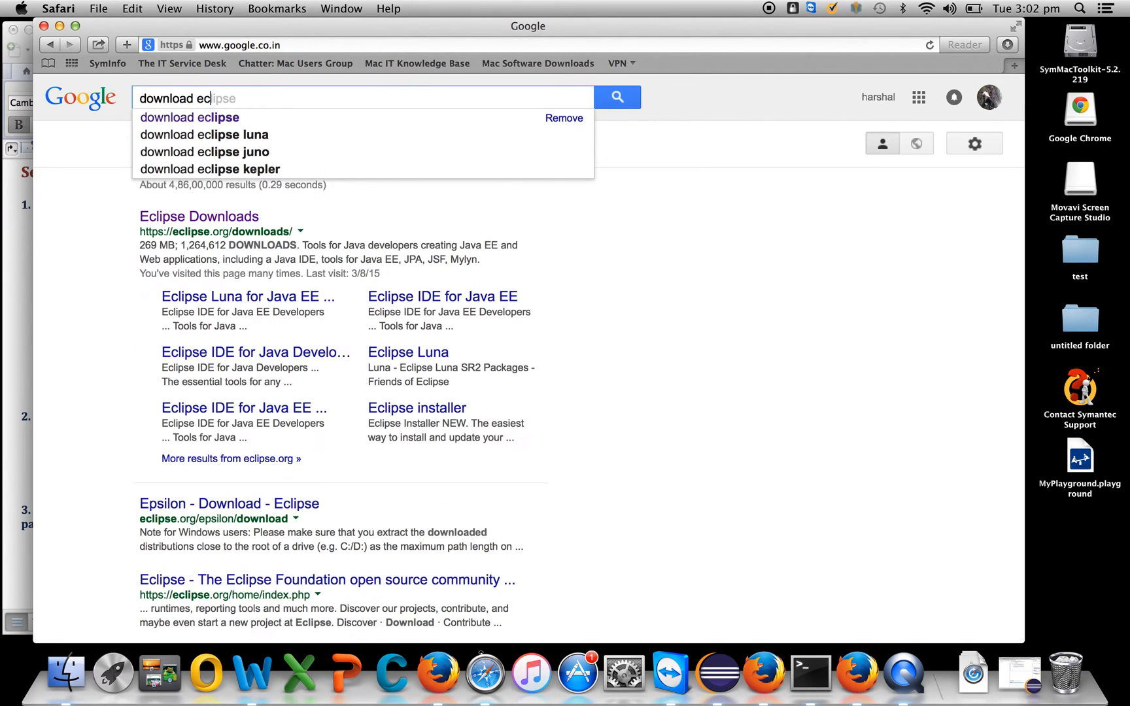
click(189, 117)
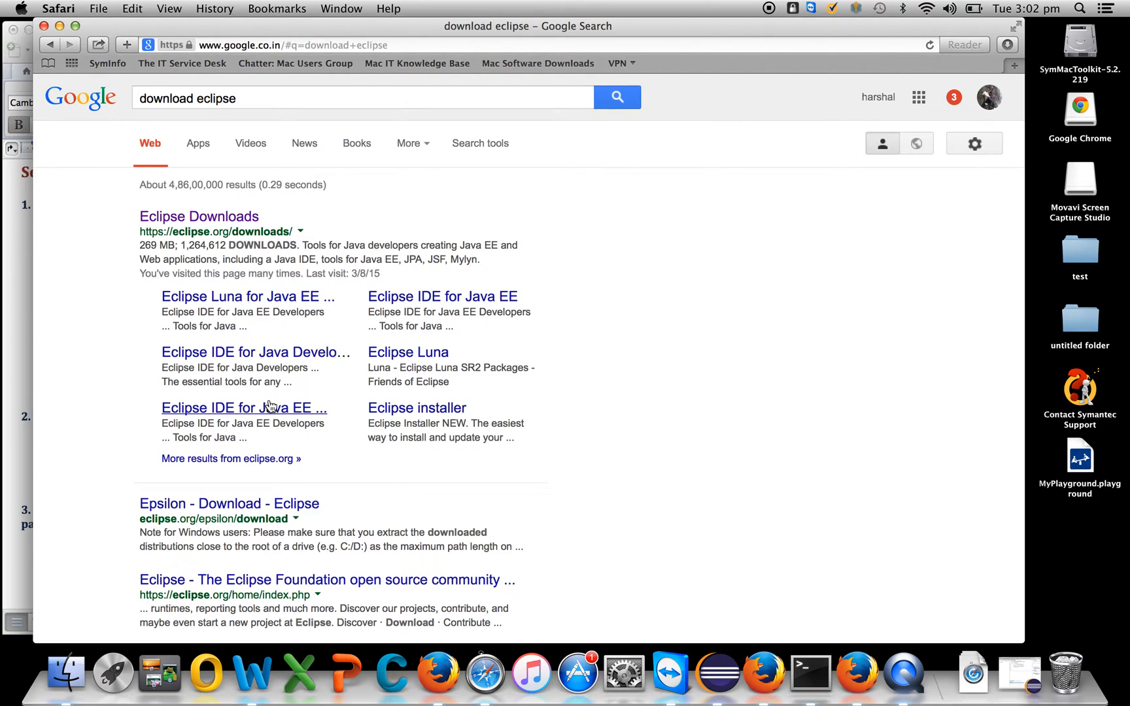
Open the Eclipse Downloads result listing Mac OS X packages and start a new address 'se'.
click(199, 216)
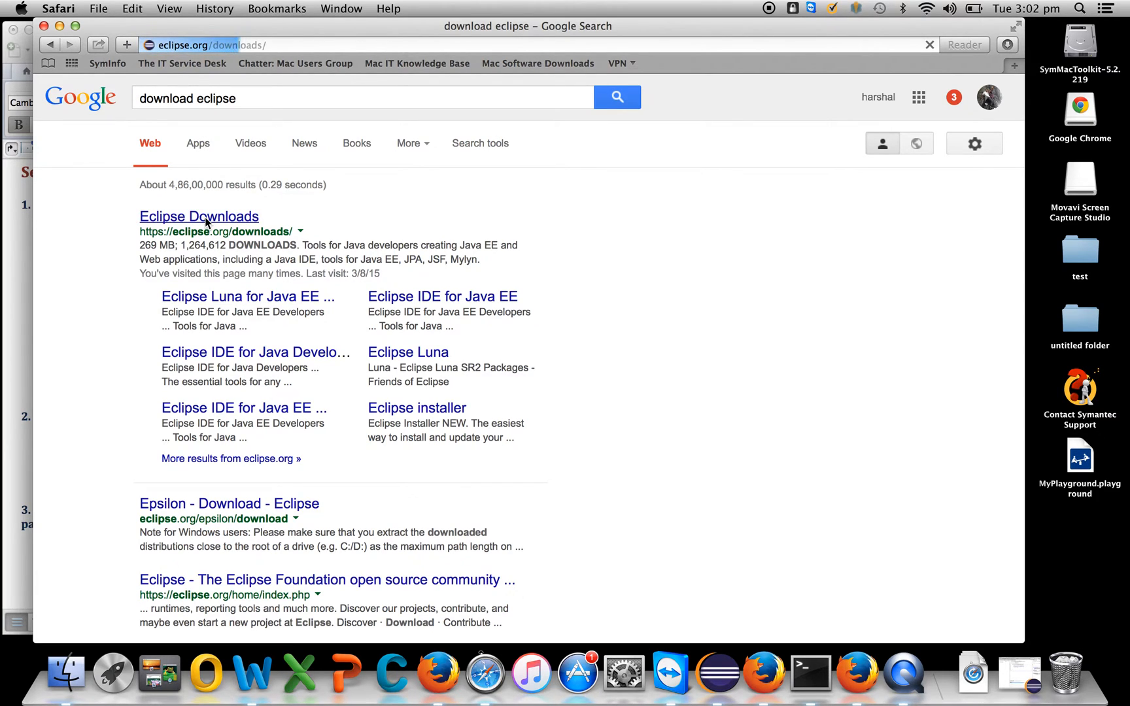
click(198, 216)
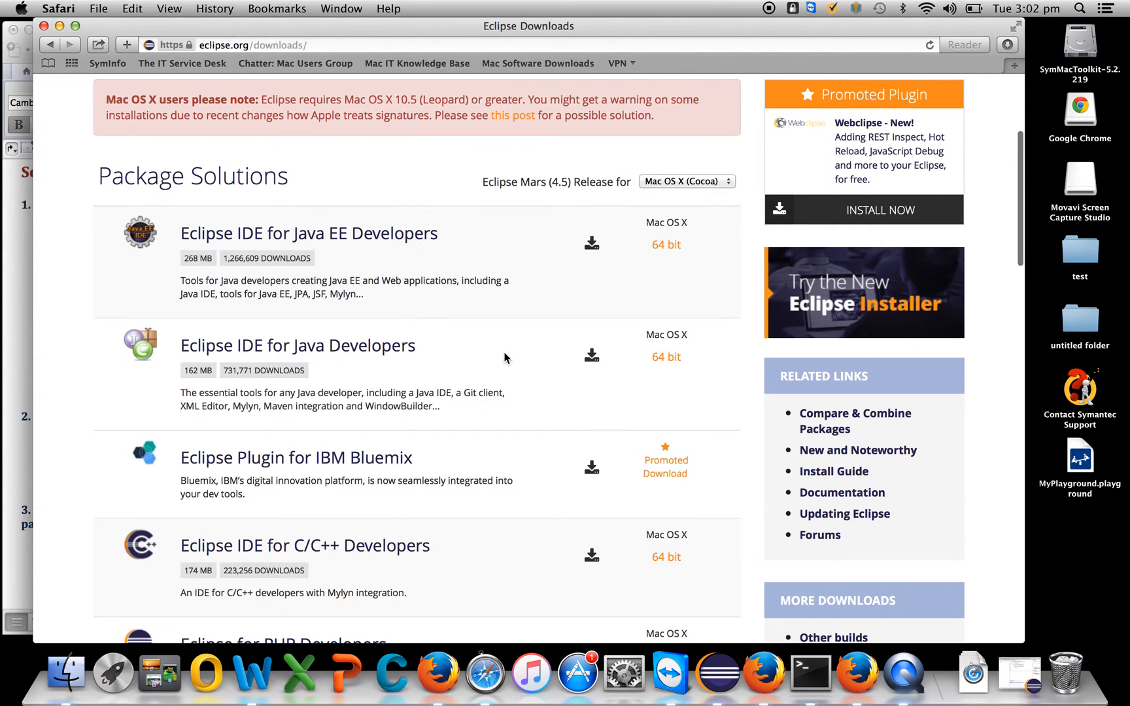
click(685, 180)
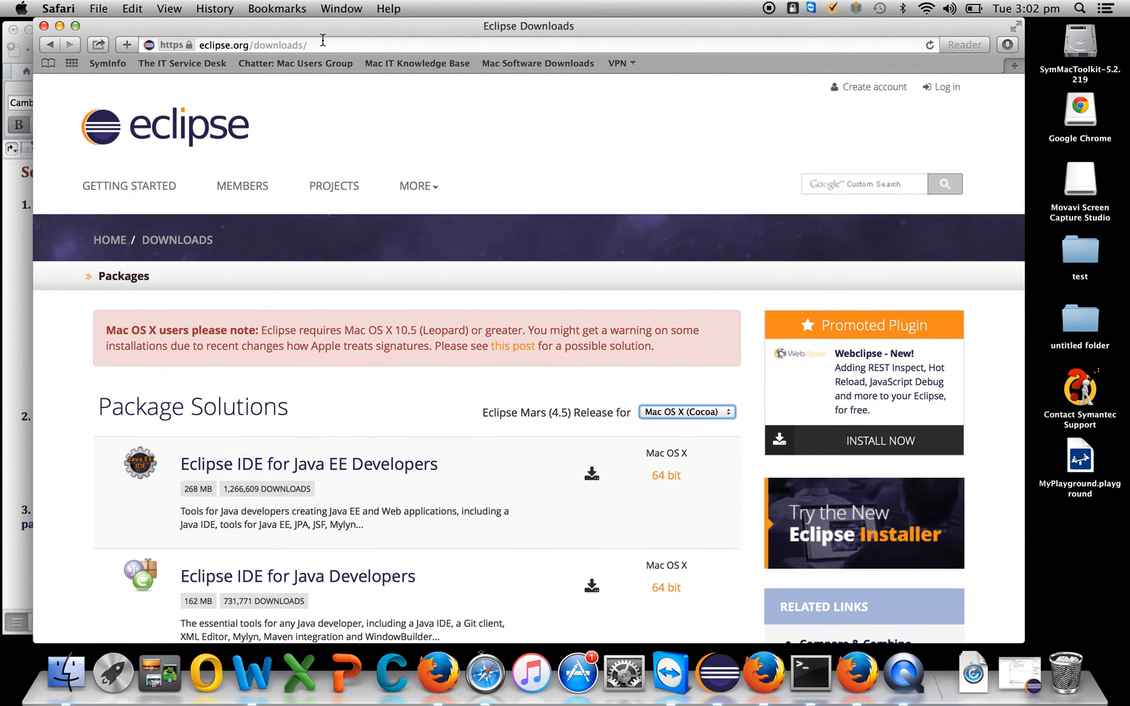
click(252, 45)
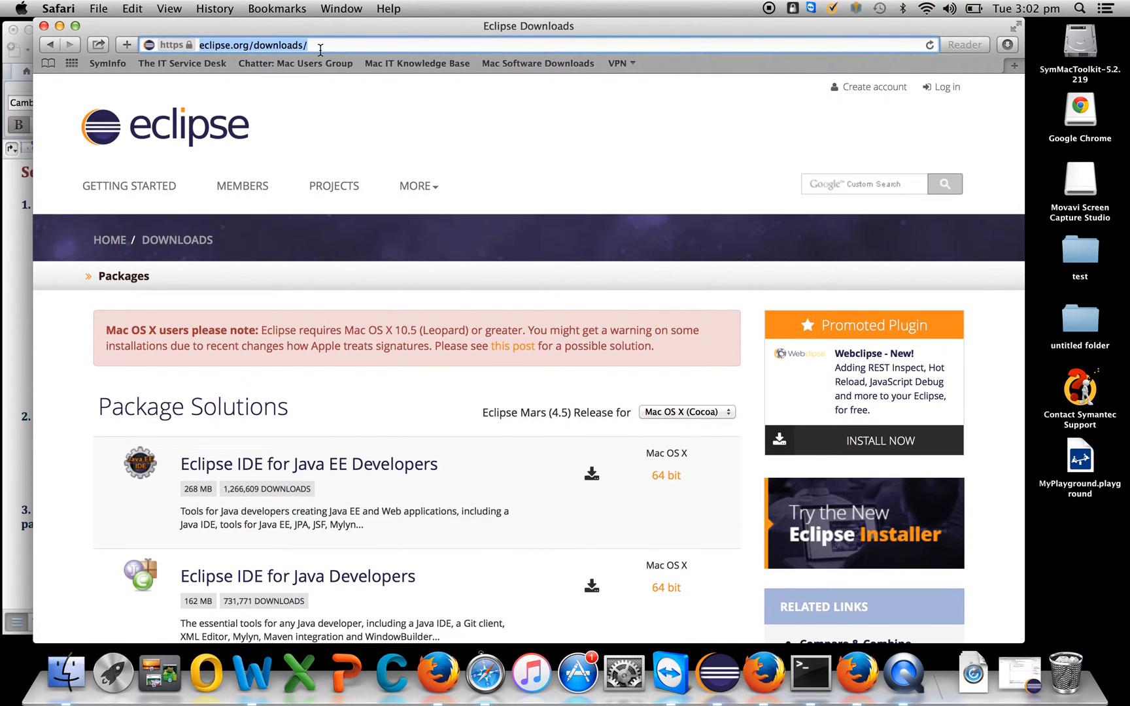
text(seleniumhq.org)
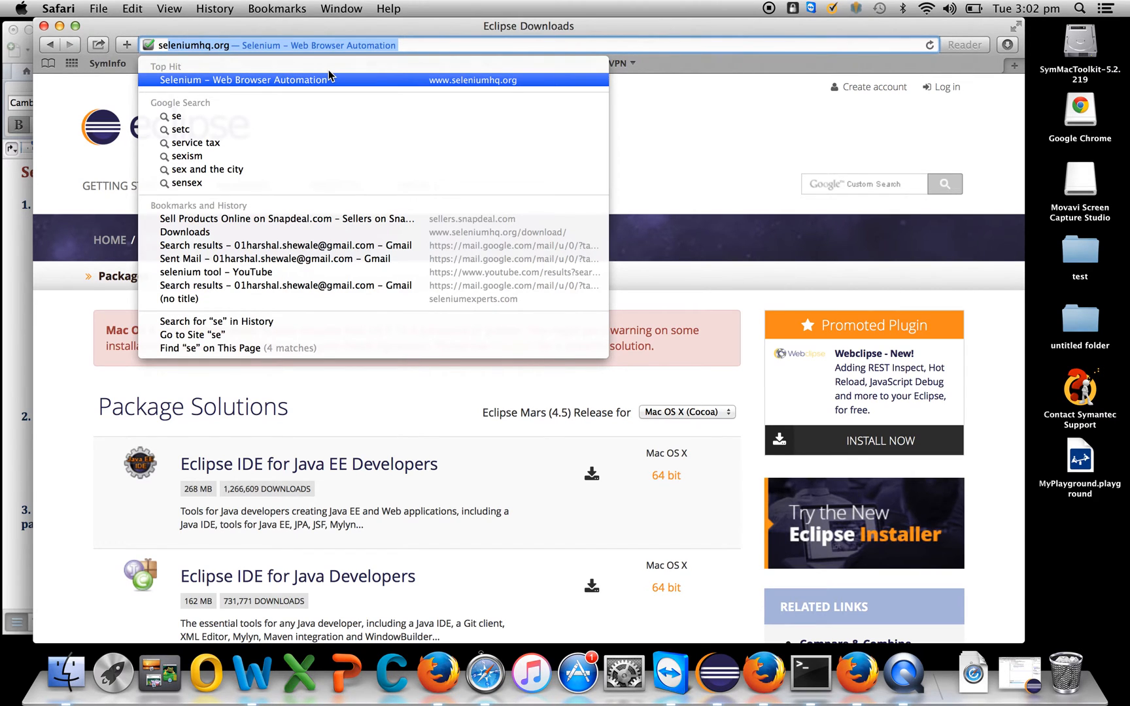
Open the seleniumhq.org downloads page and scroll to the Java client & WebDriver bindings row.
click(245, 80)
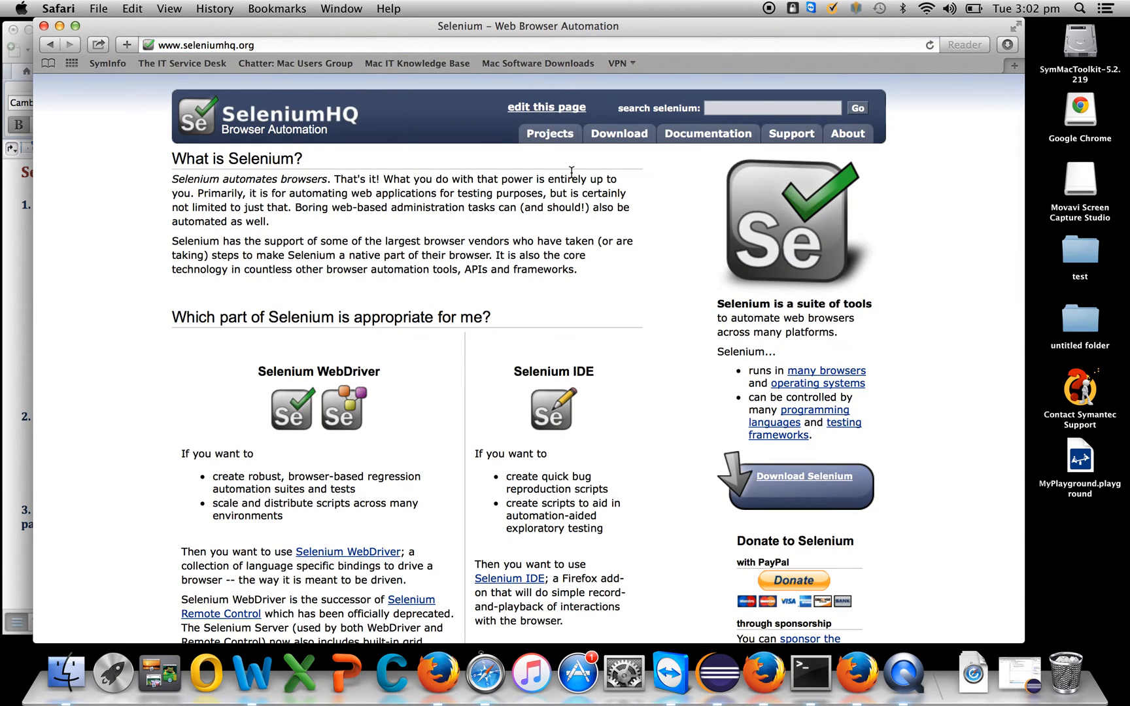
click(617, 134)
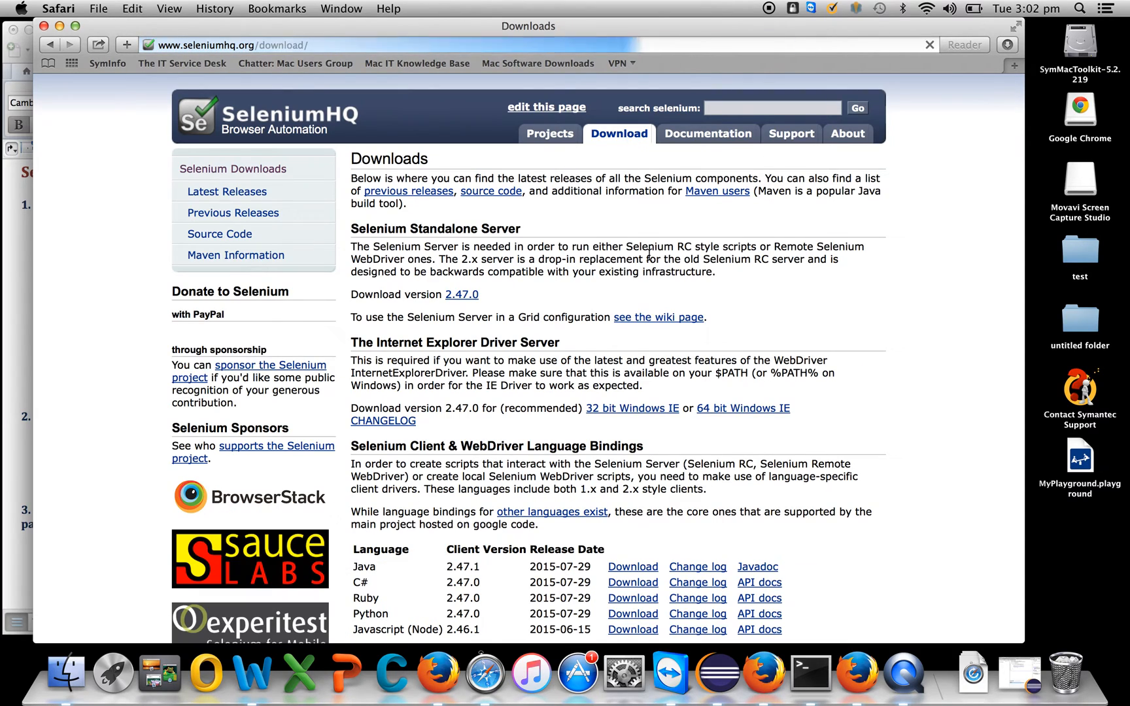
scroll(down, 3)
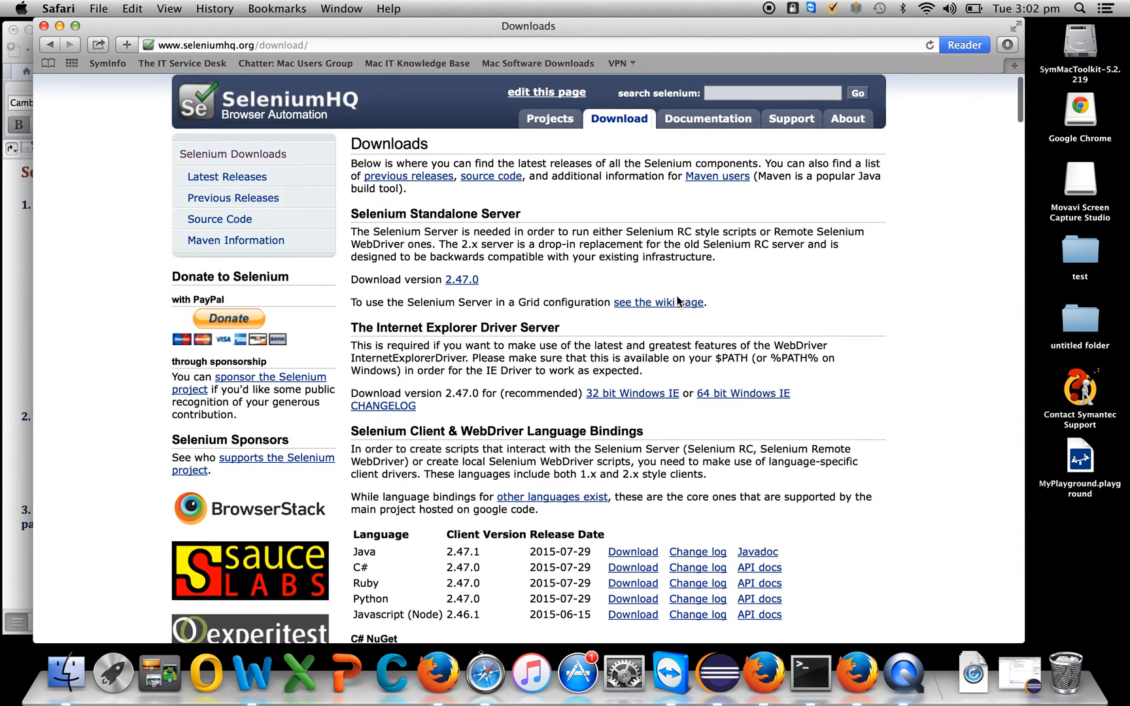
scroll(down, 3)
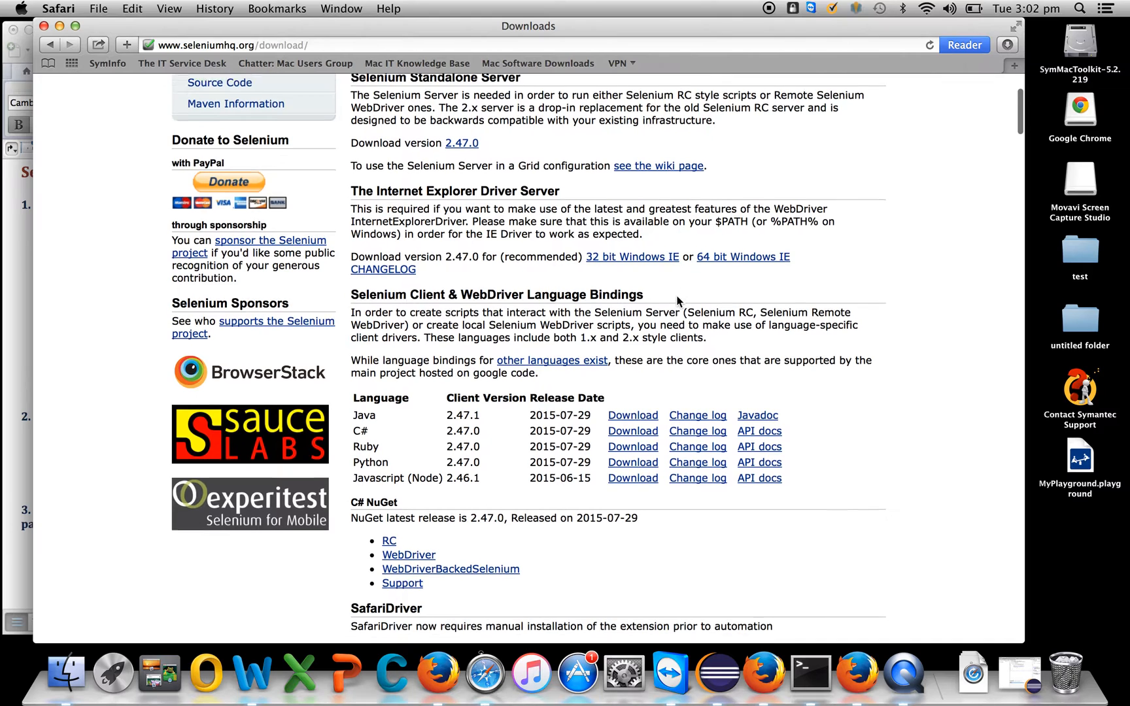
scroll(down, 3)
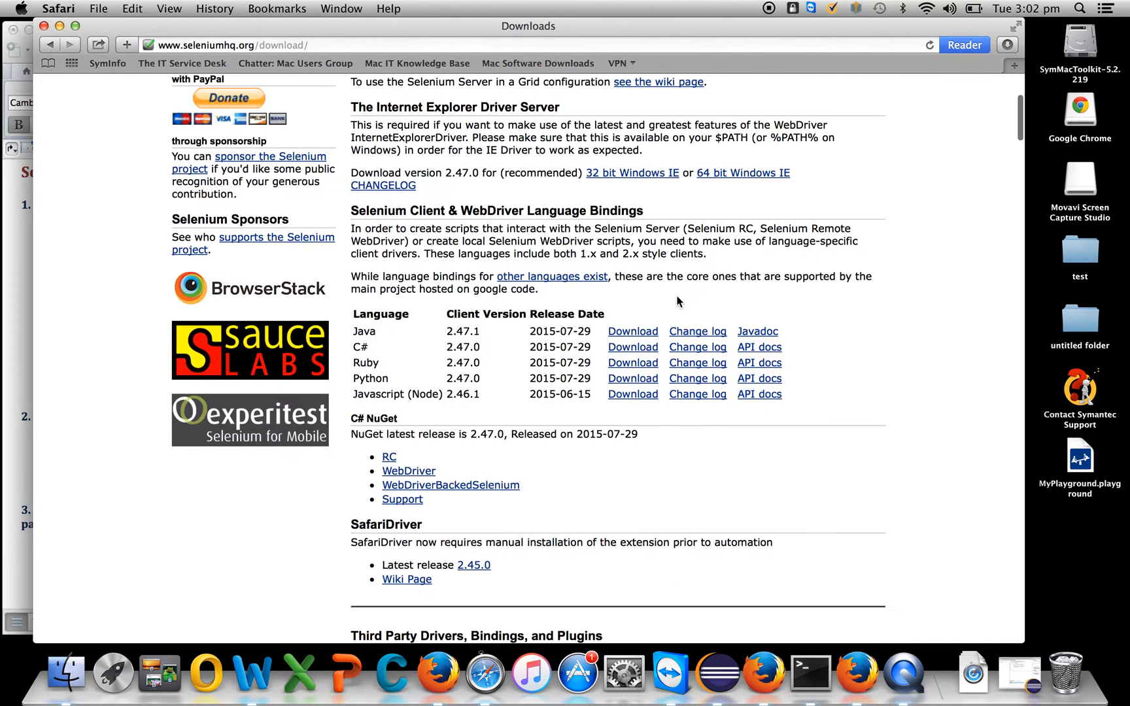
scroll(down, 3)
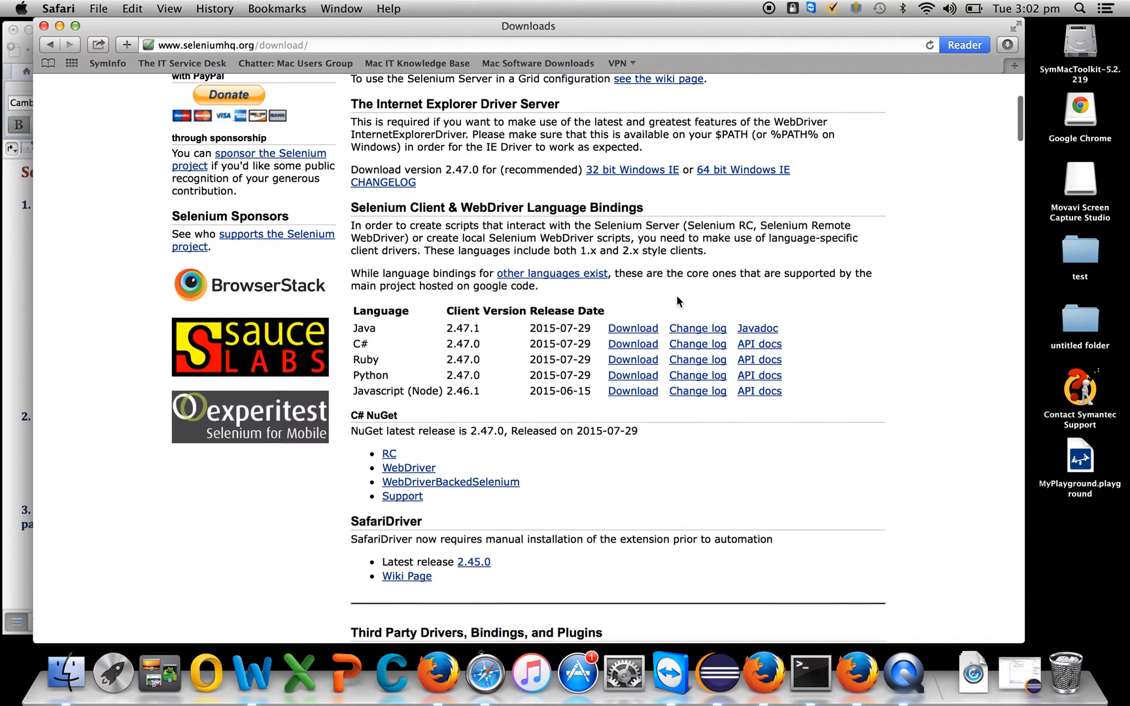
scroll(down, 3)
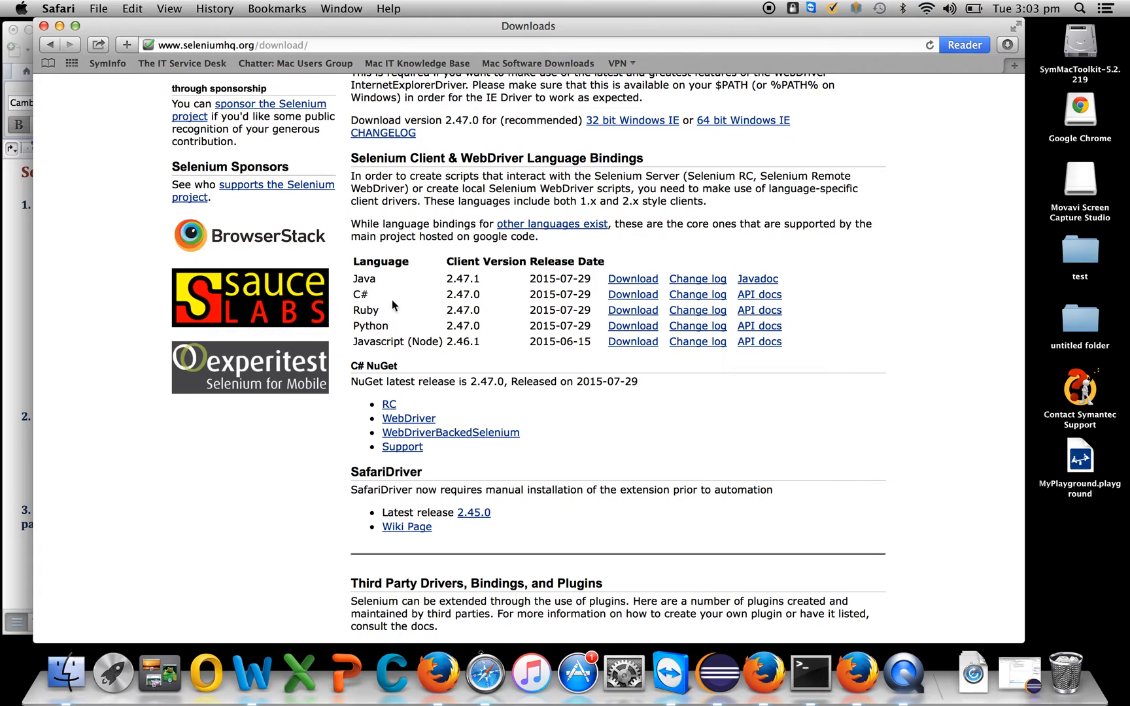
mouse_move(390, 296)
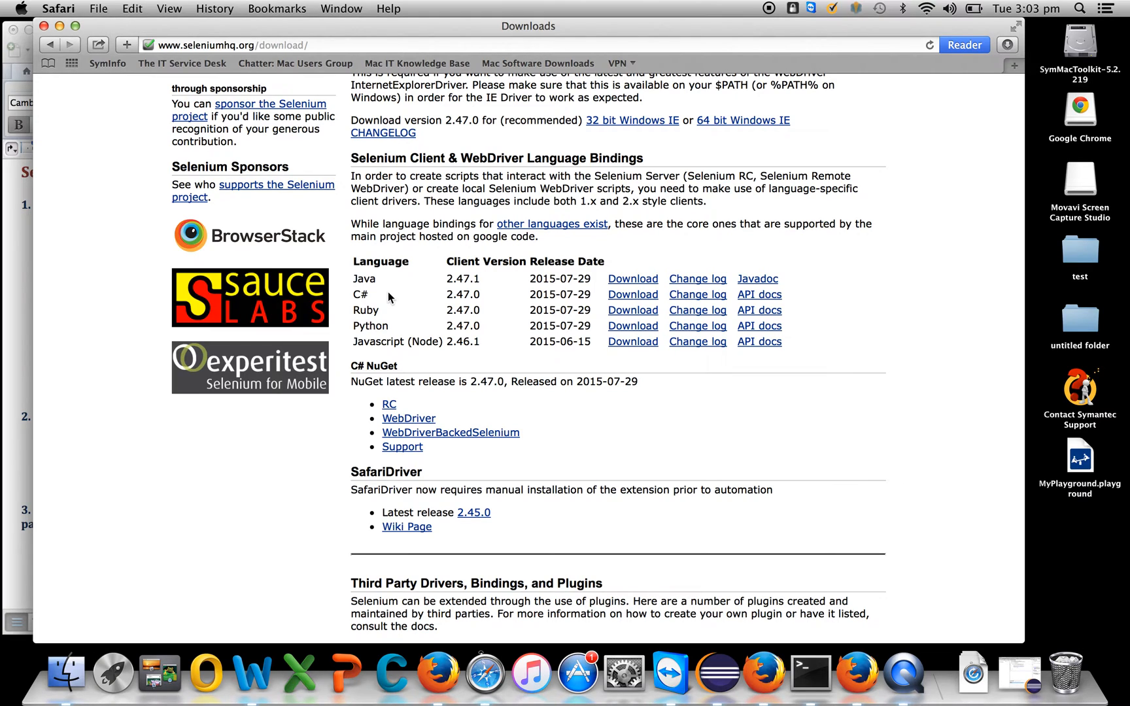
mouse_move(553, 281)
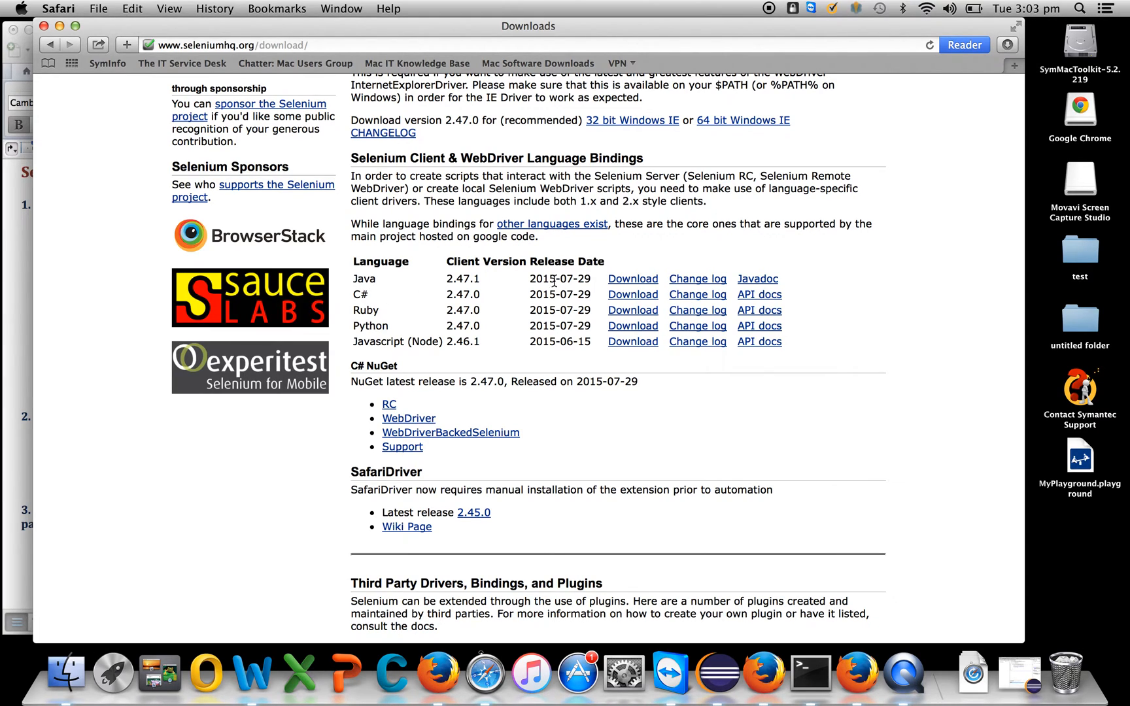
mouse_move(633, 278)
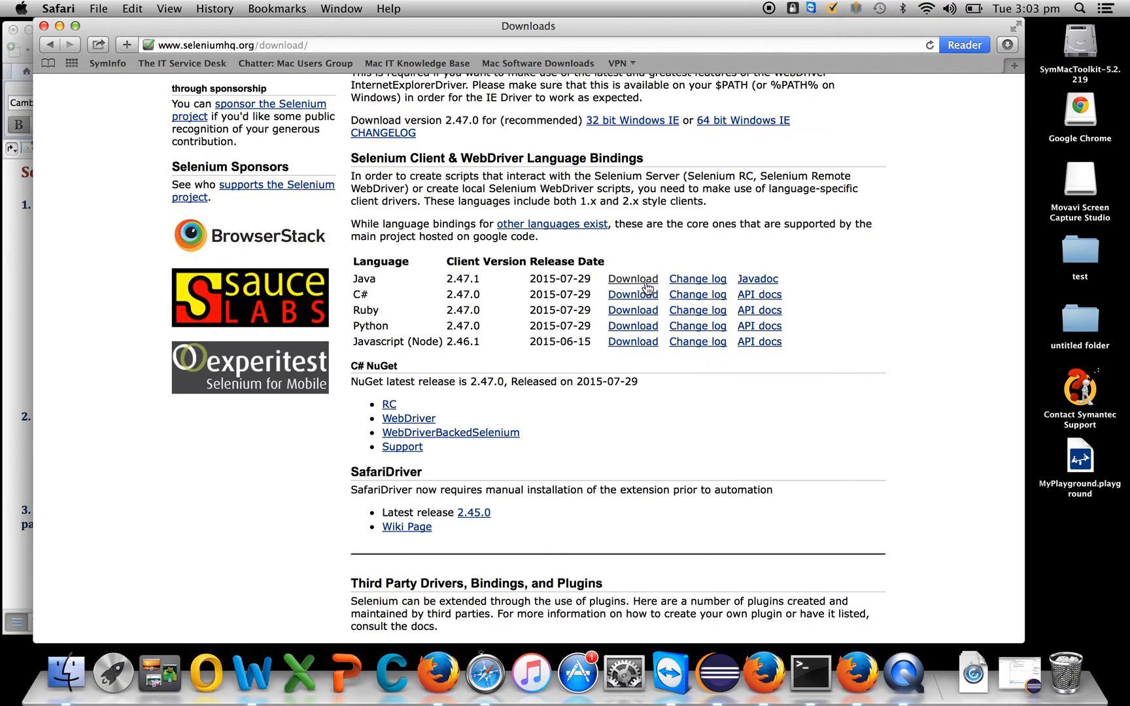
mouse_move(632, 284)
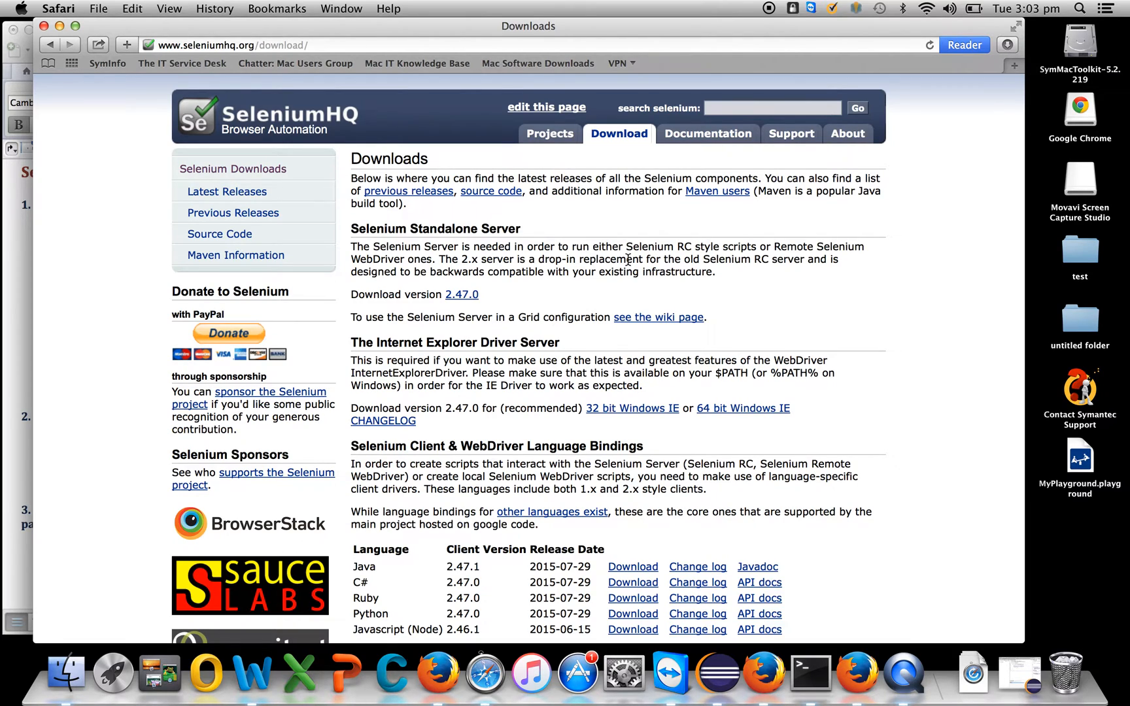
mouse_move(616, 298)
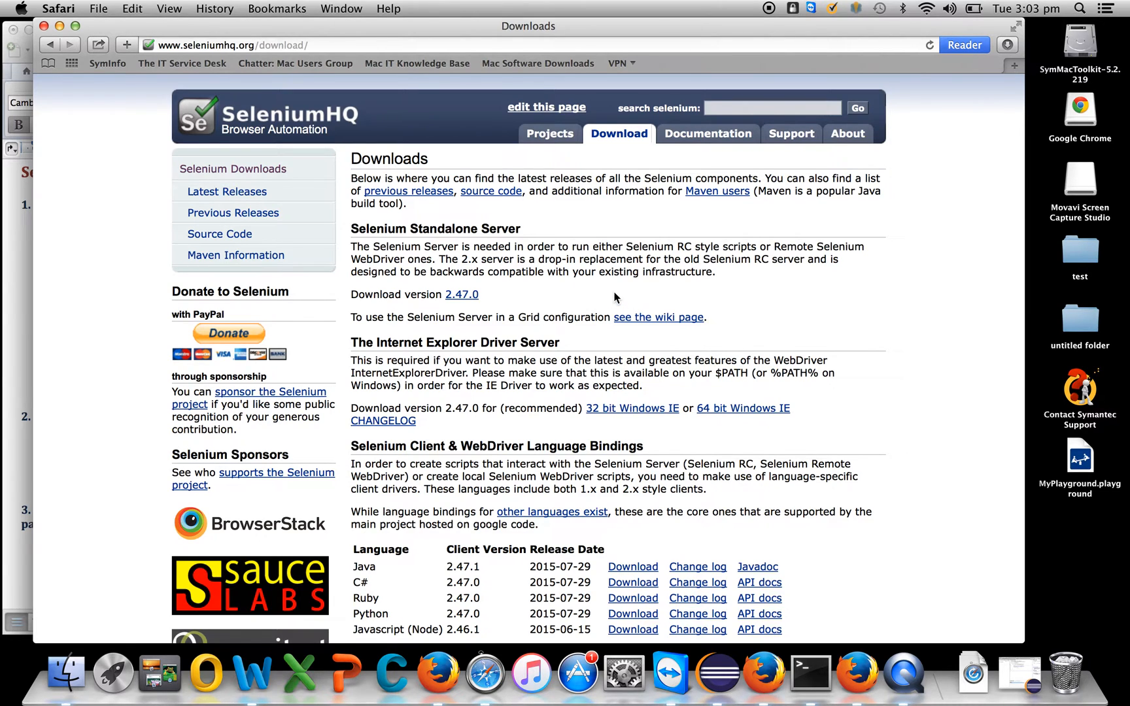
scroll(down, 3)
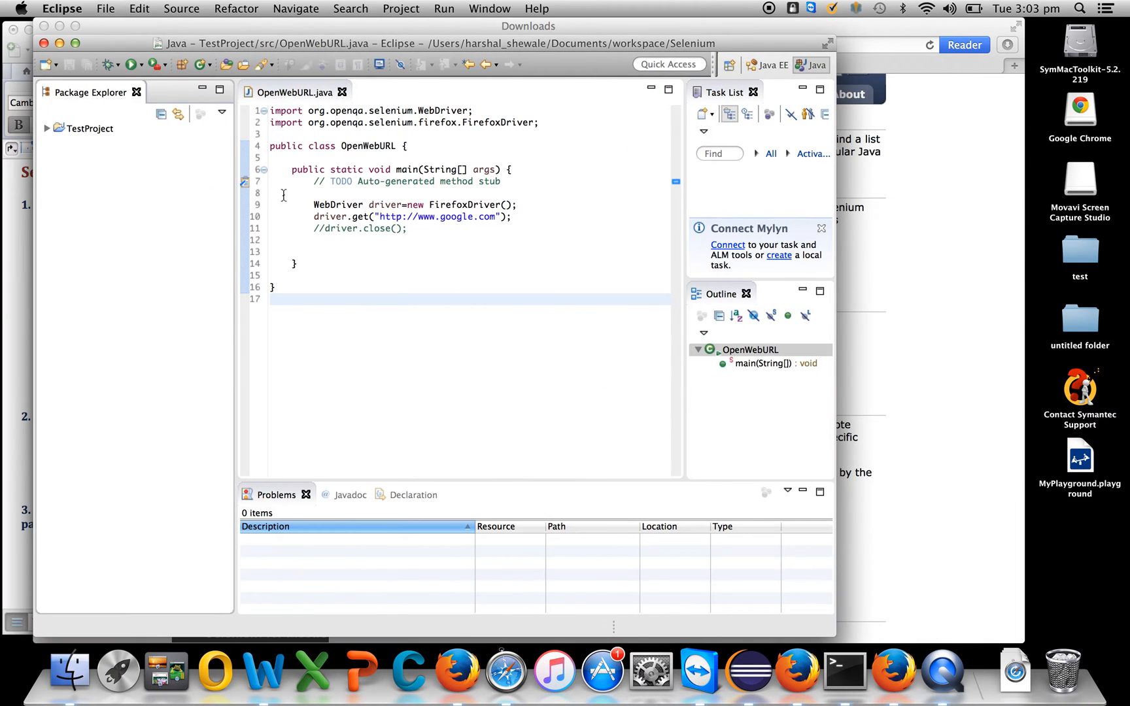
Create a new Java project named SeleniumTutorials with default build settings.
click(46, 66)
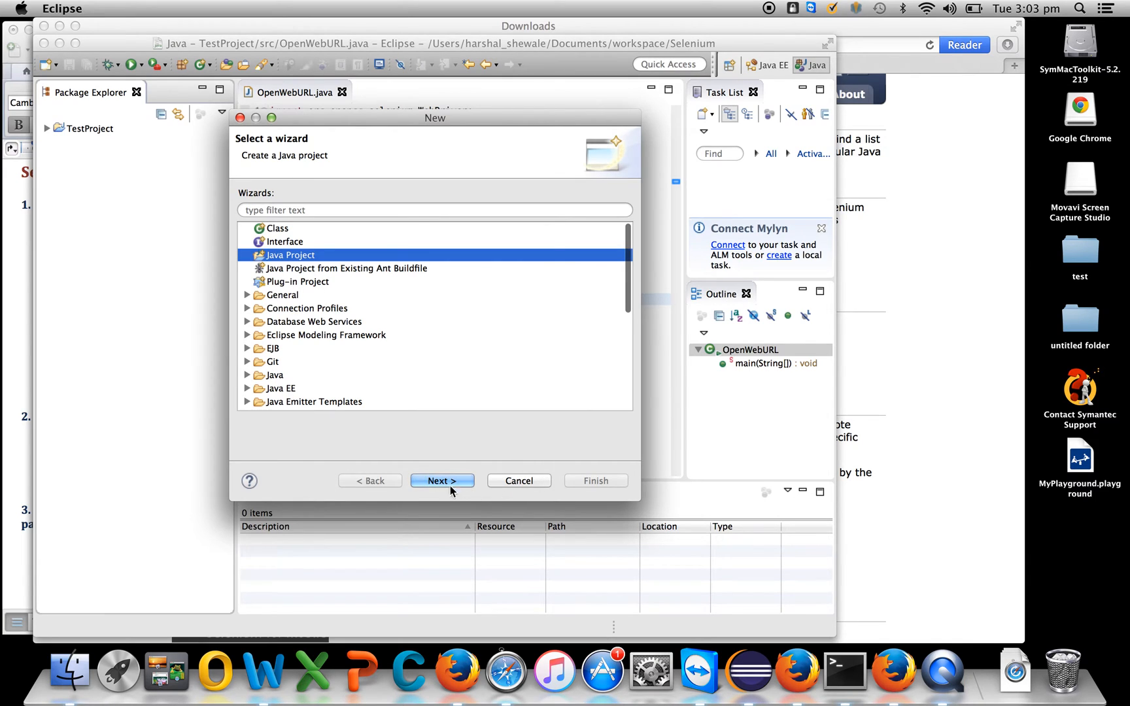
click(441, 481)
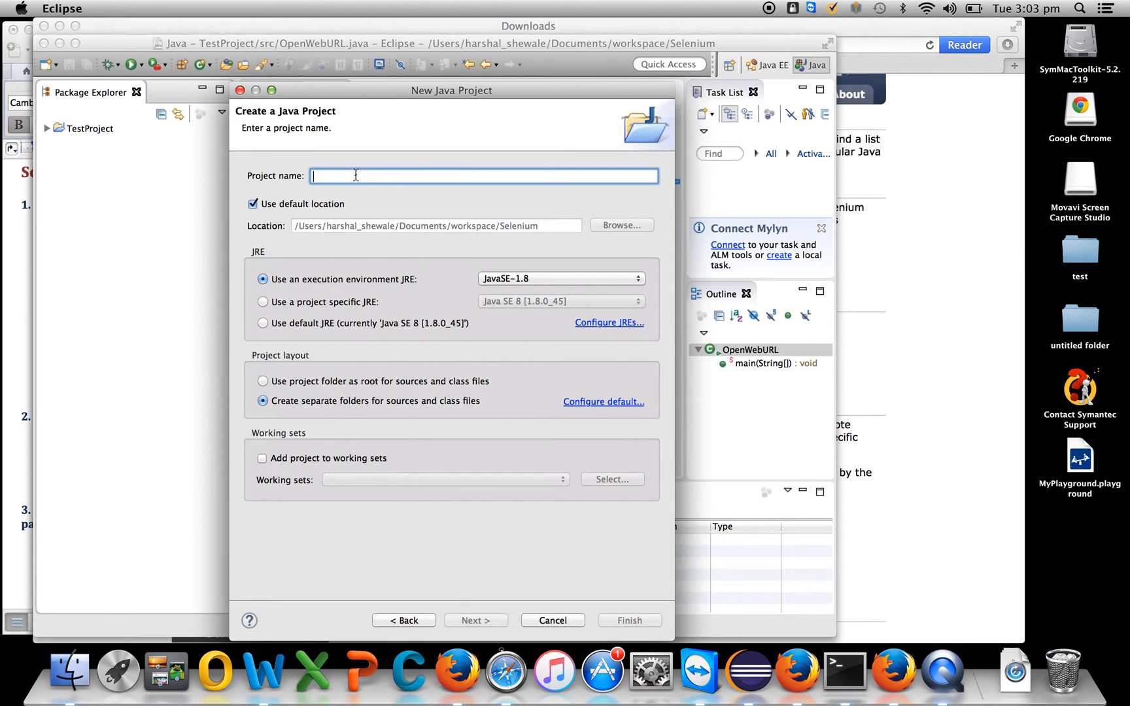
text(SeleniumTu)
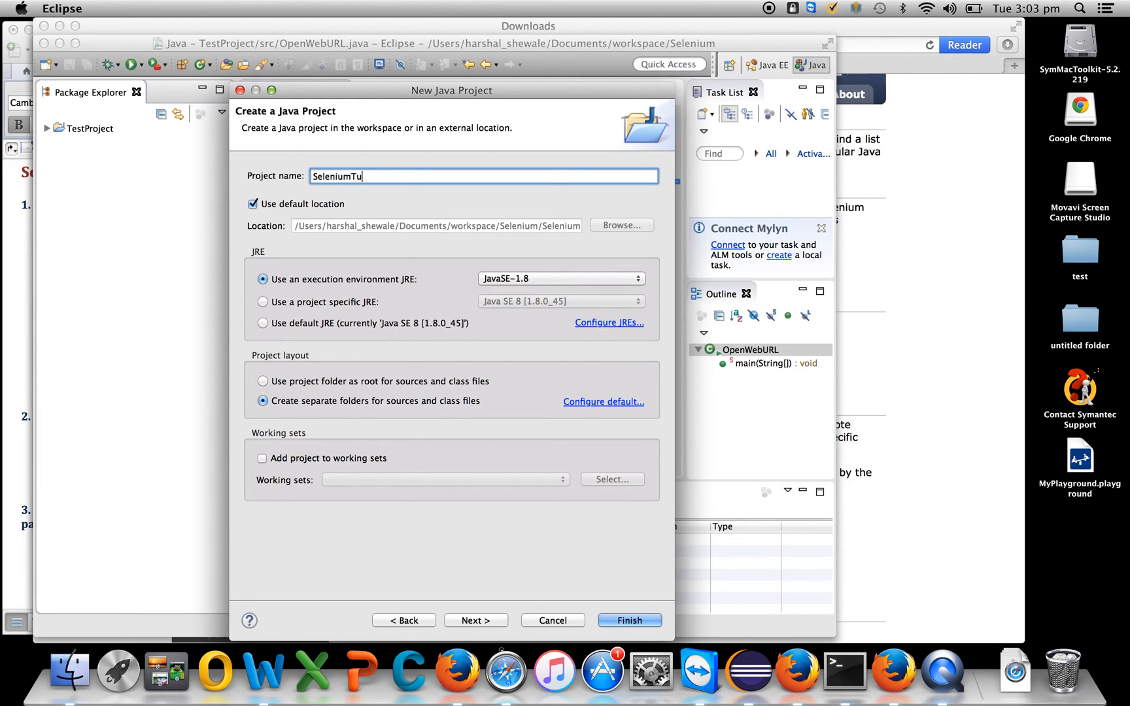
text(torials)
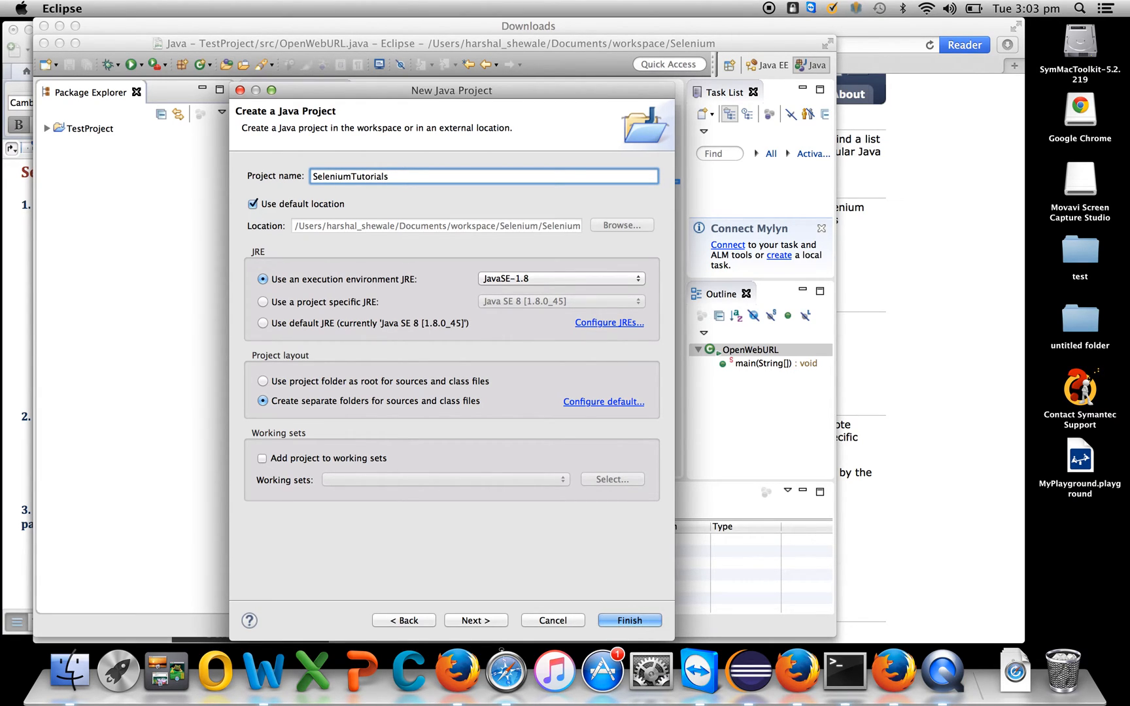
click(628, 620)
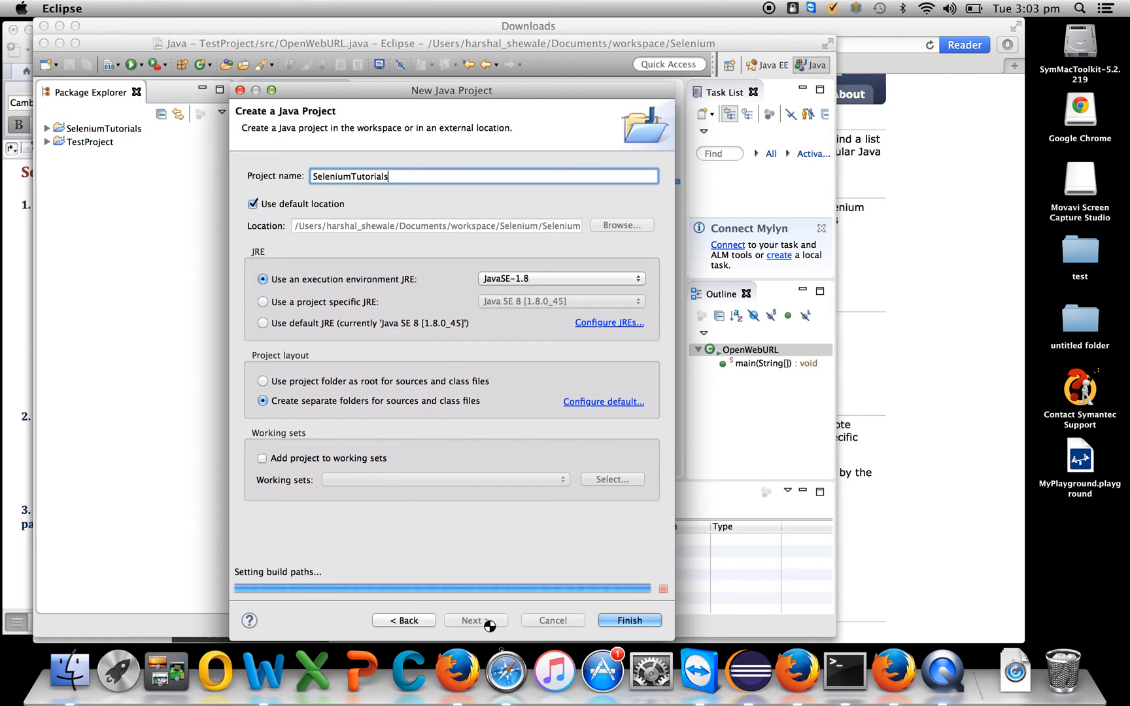
click(472, 620)
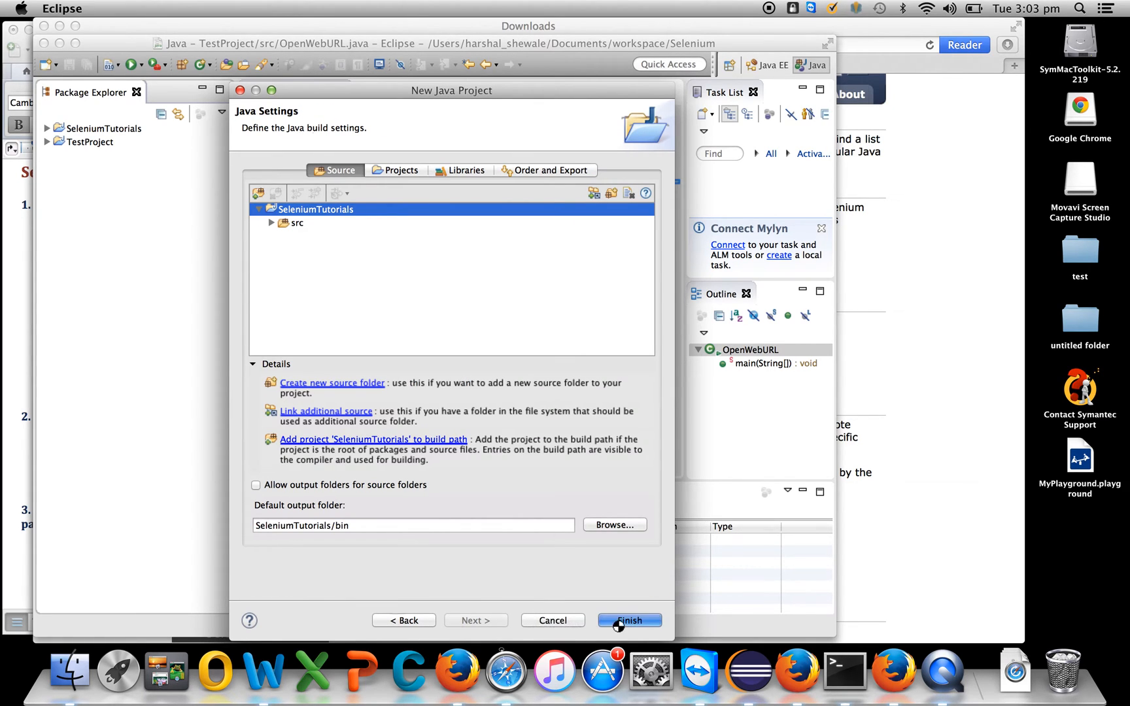
Expand the SeleniumTutorials project and bring up actions for its src folder.
click(628, 620)
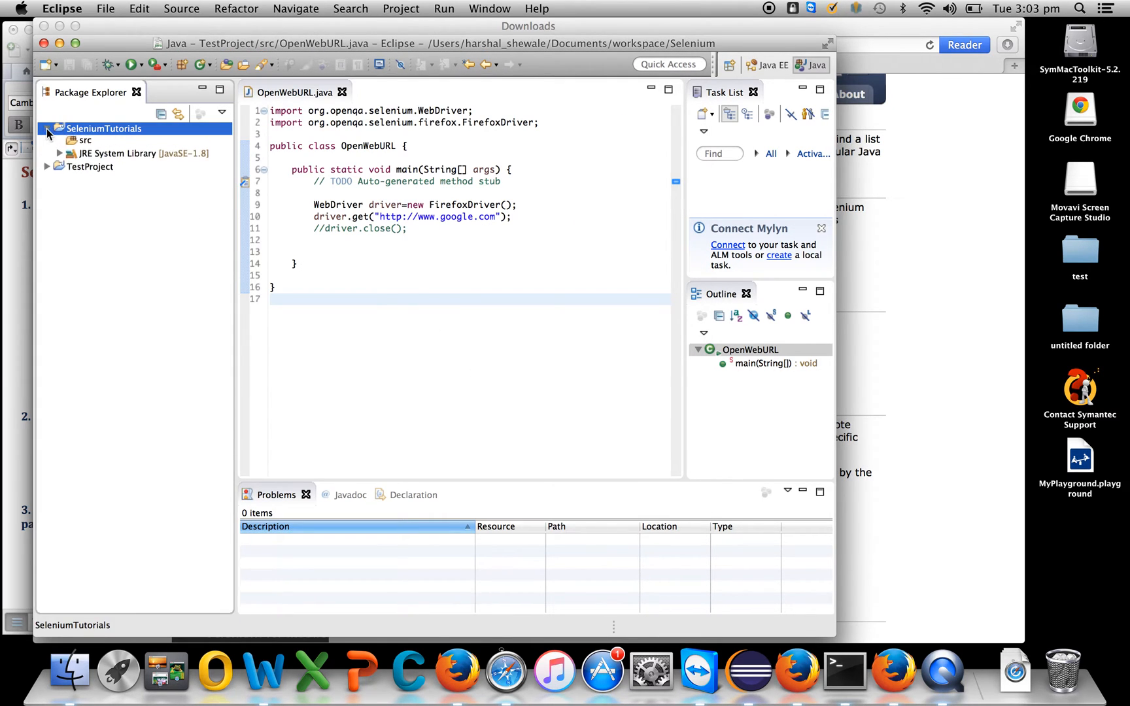
right_click(103, 129)
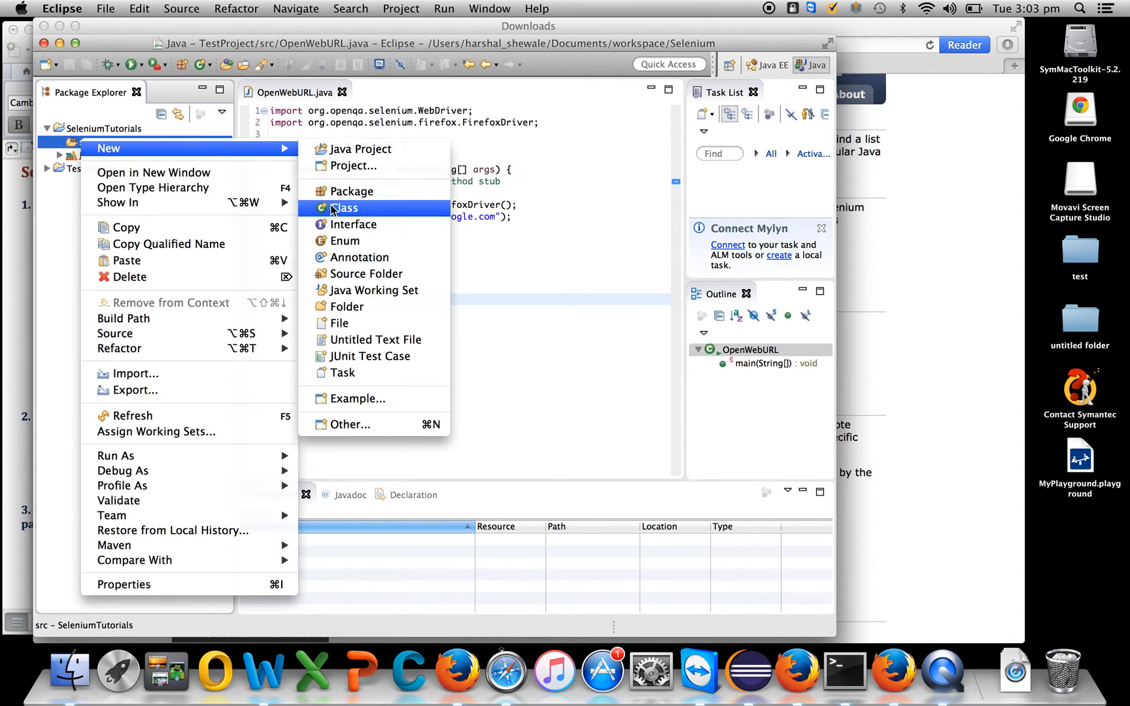
Create a class OpenURL in src with a public static void main method stub.
click(345, 208)
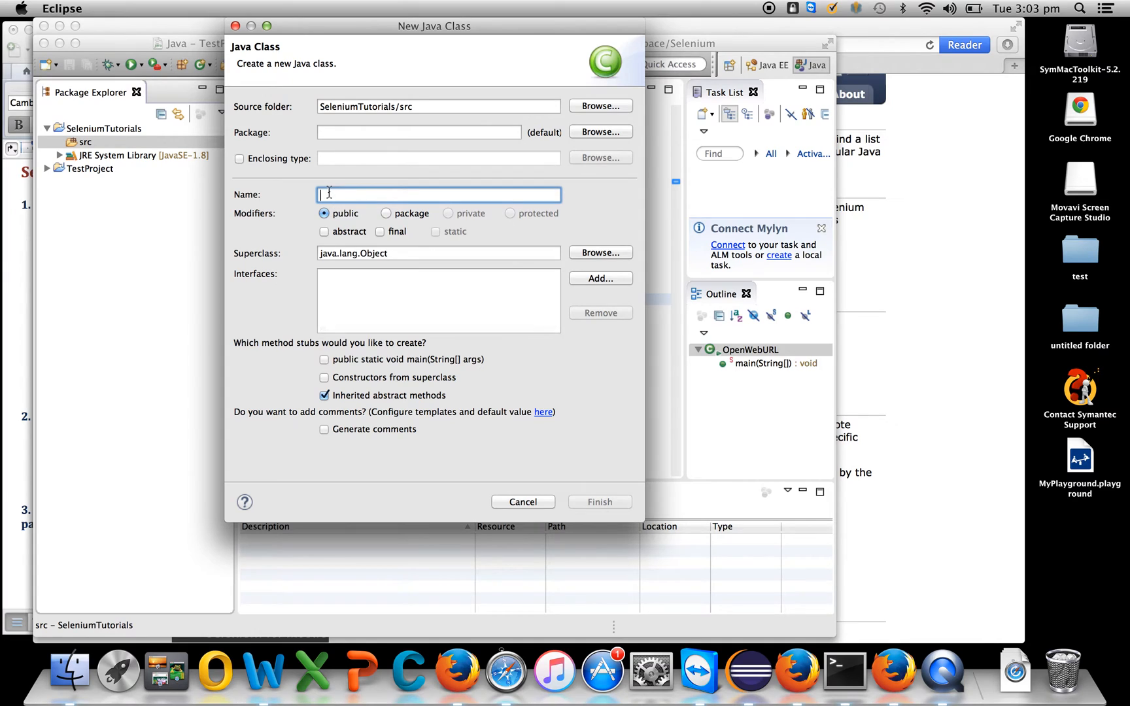
text(OpenU)
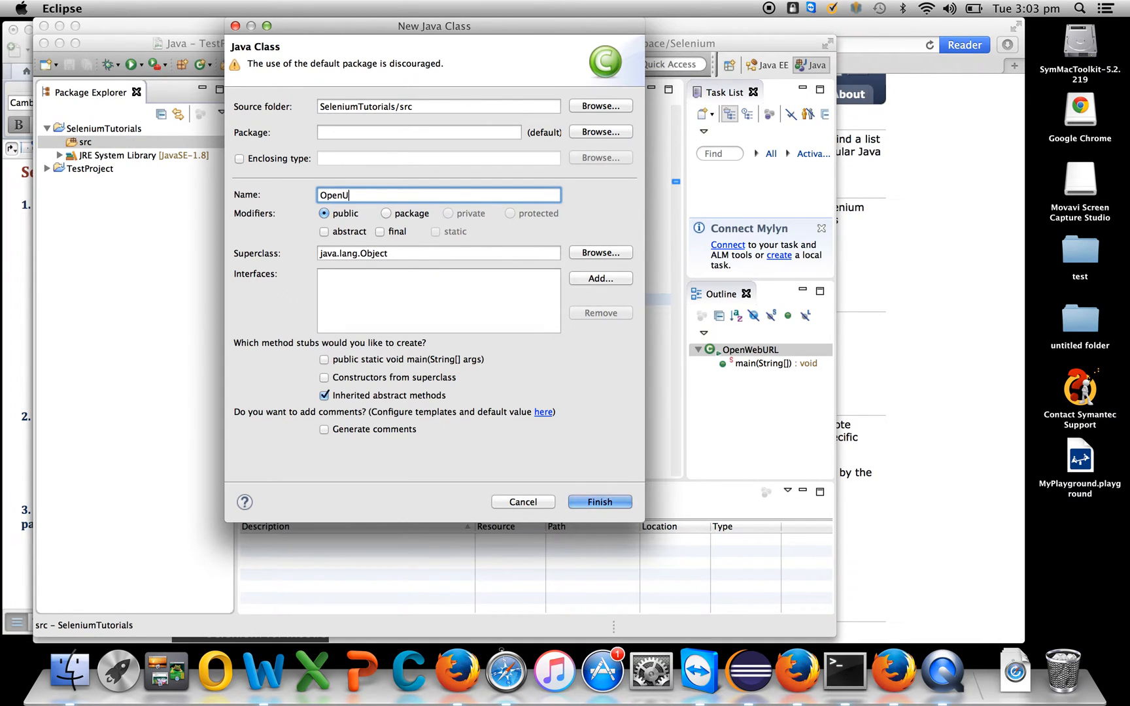
text(RL)
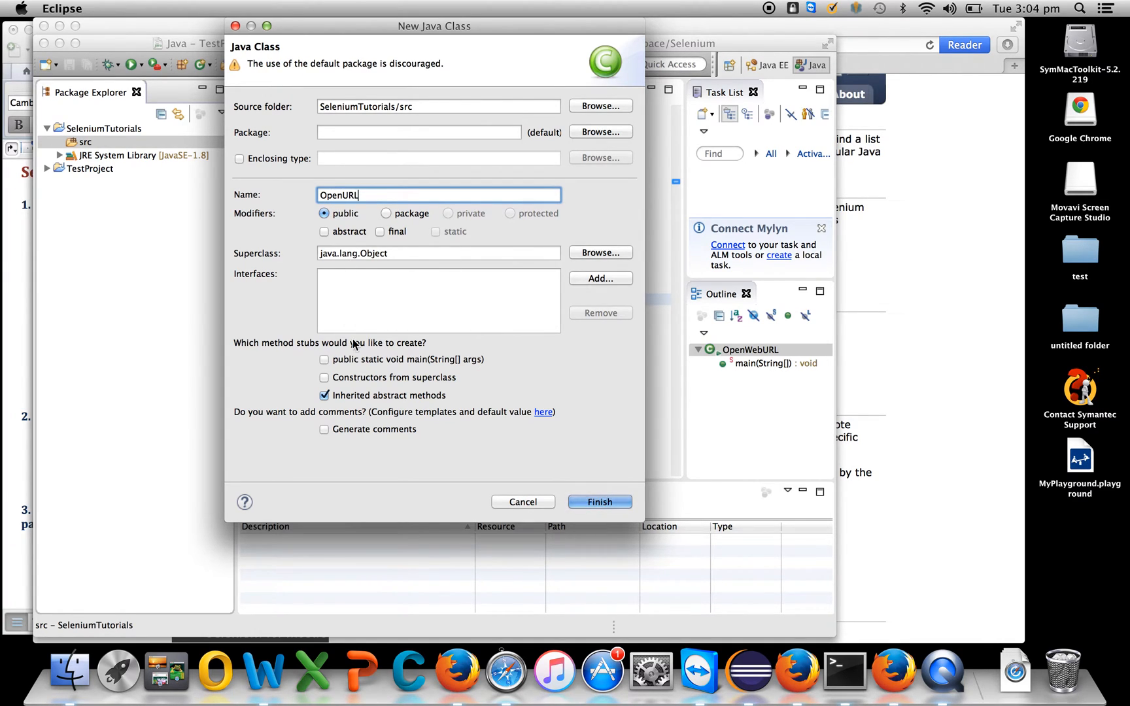
click(323, 358)
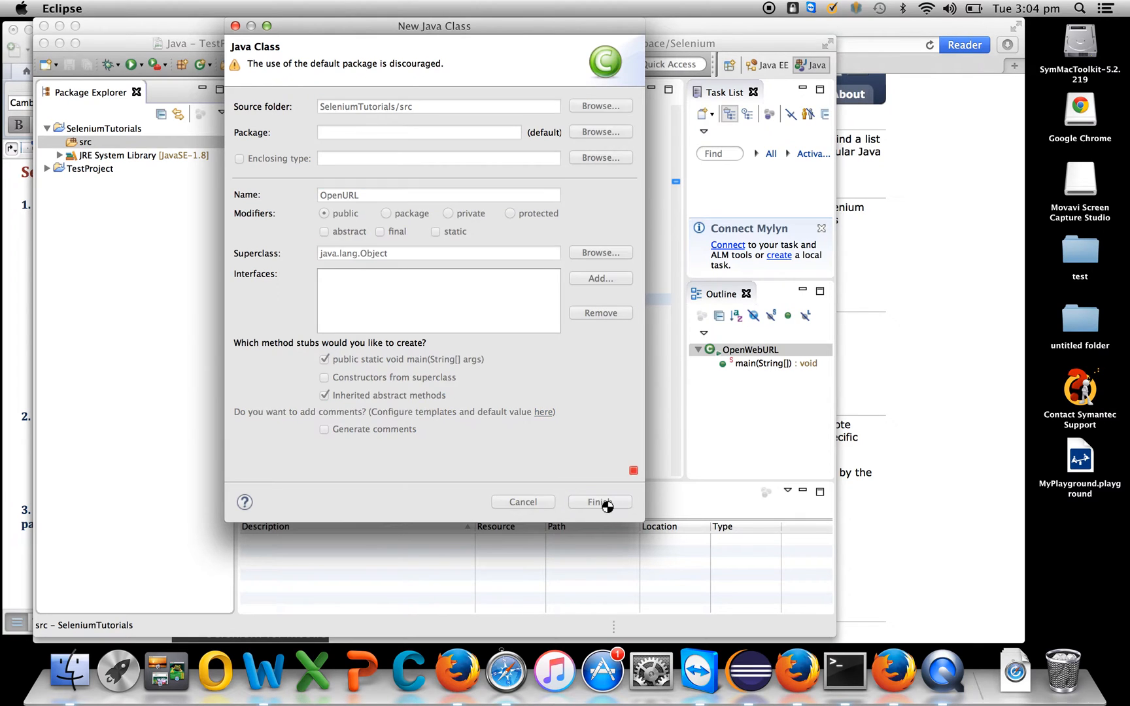
click(600, 503)
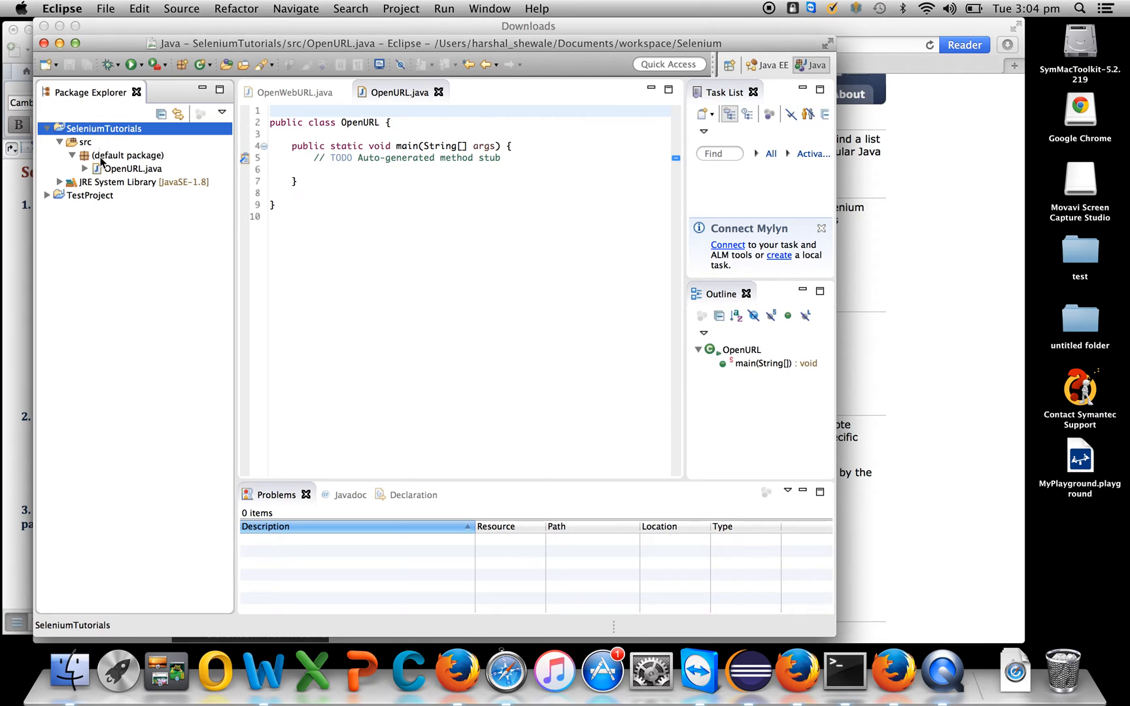
mouse_move(137, 166)
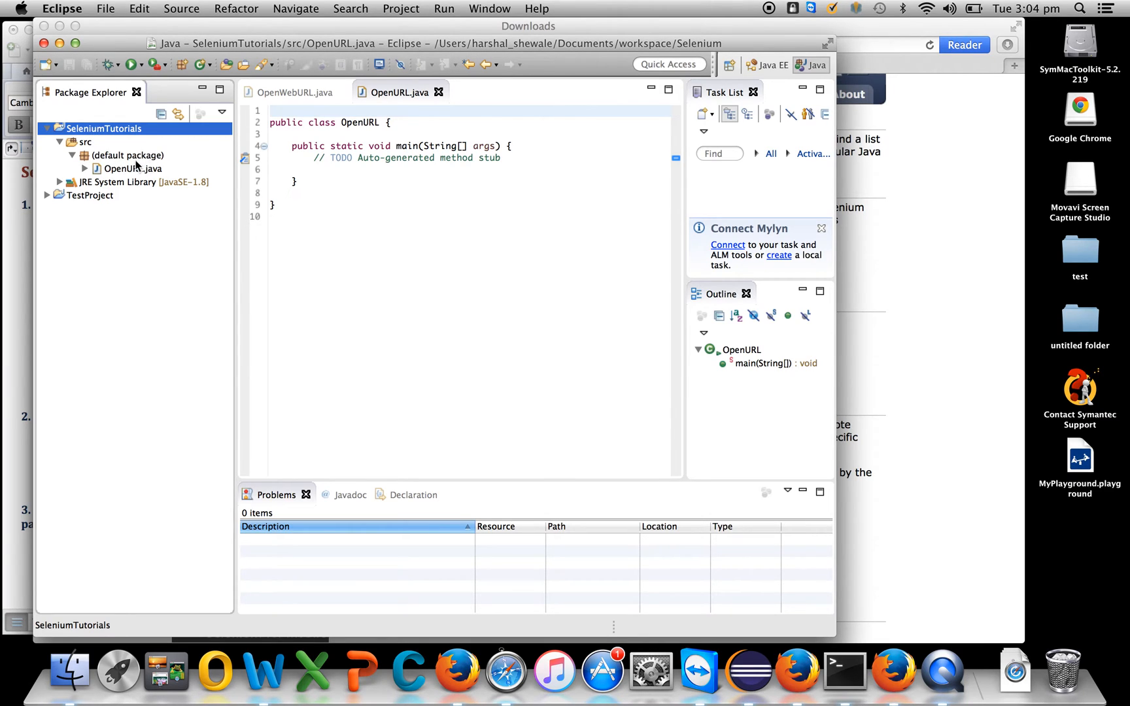
Open OpenURL.java from the default package and add an empty line inside main.
click(127, 155)
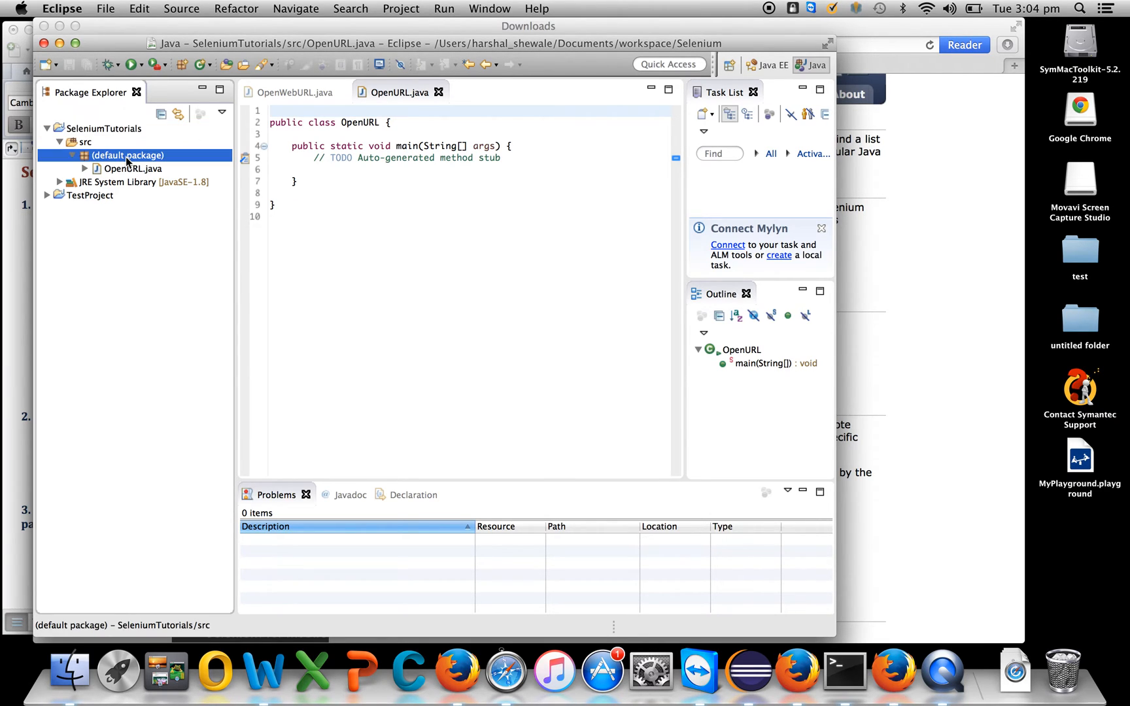
click(132, 168)
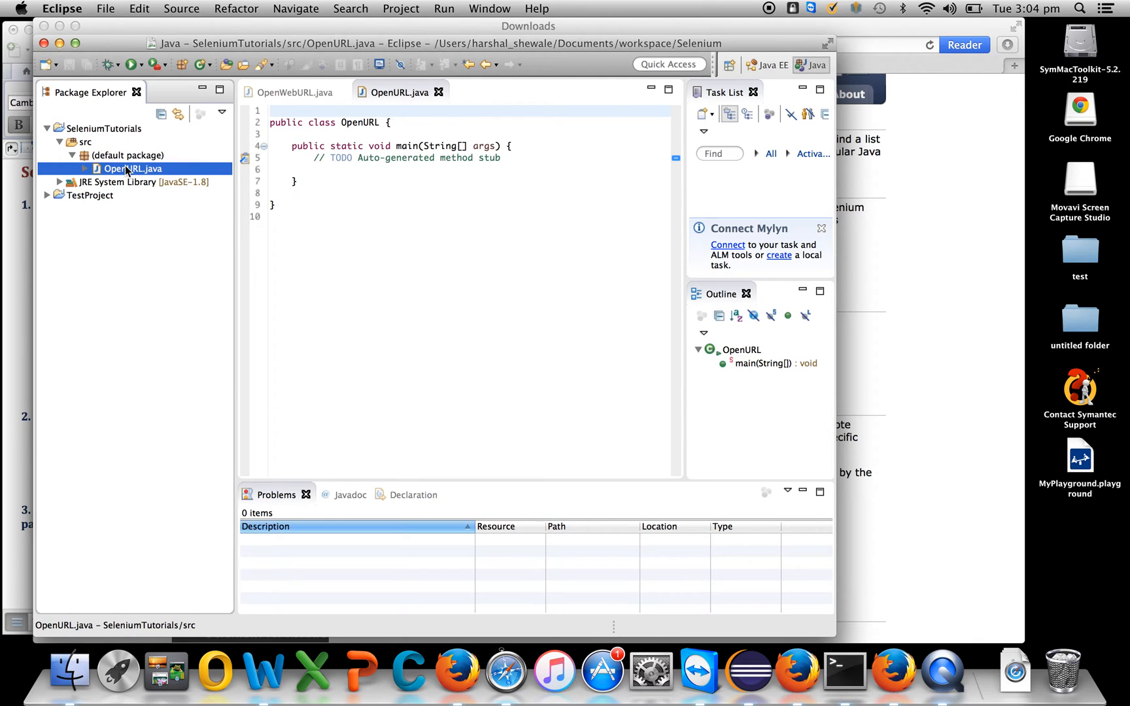
mouse_move(479, 162)
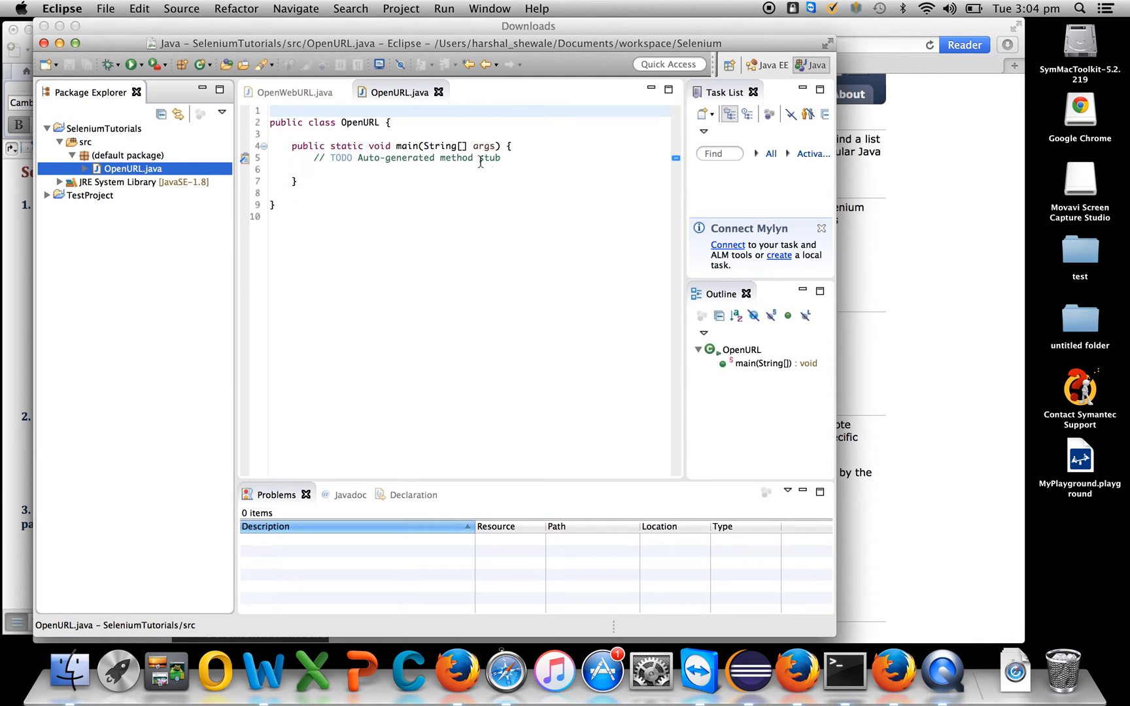
key(enter)
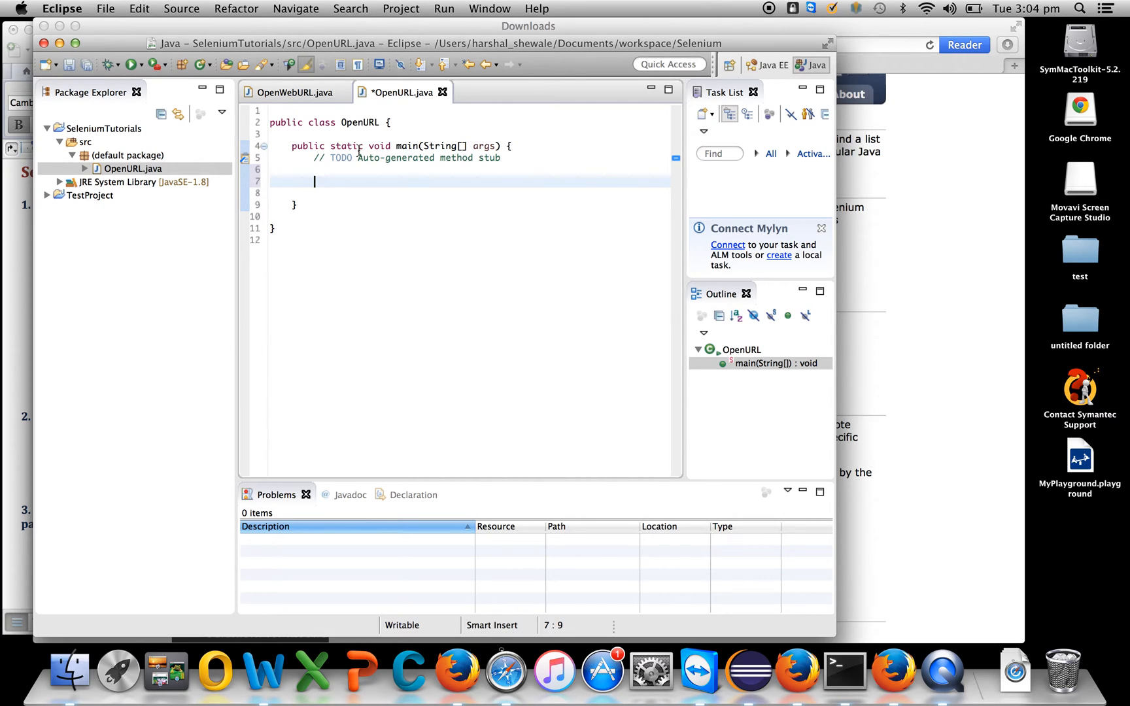
Open the SeleniumTutorials project's Properties on Java Build Path Libraries.
click(102, 128)
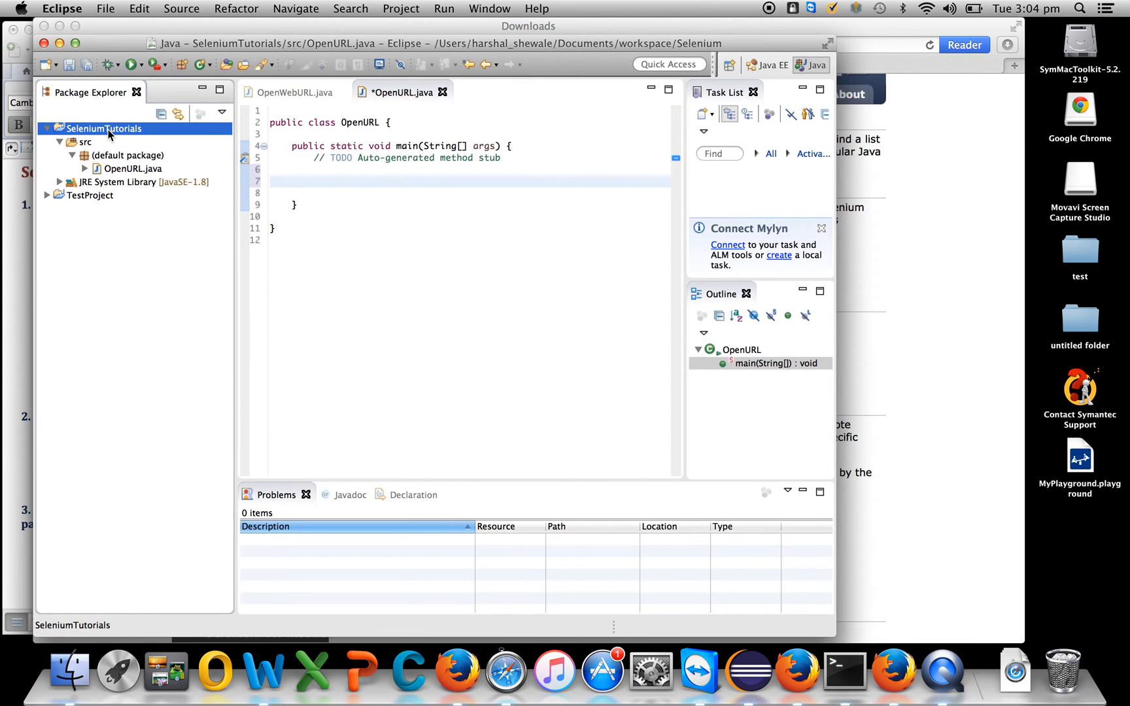
right_click(102, 128)
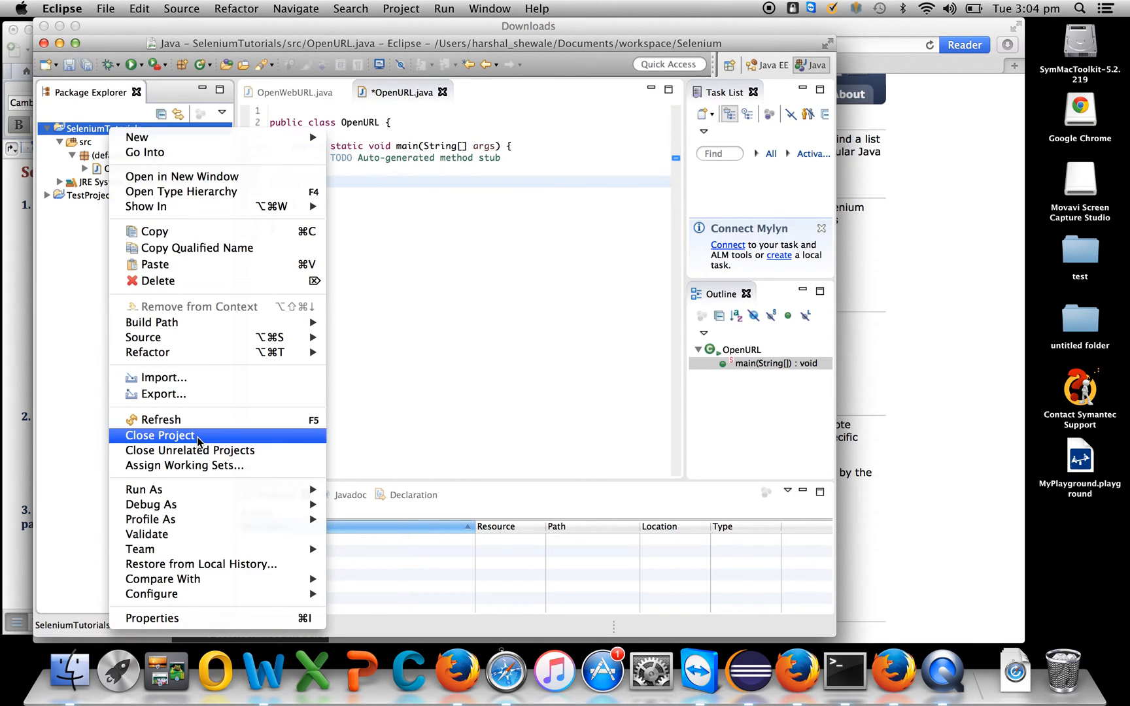
click(152, 618)
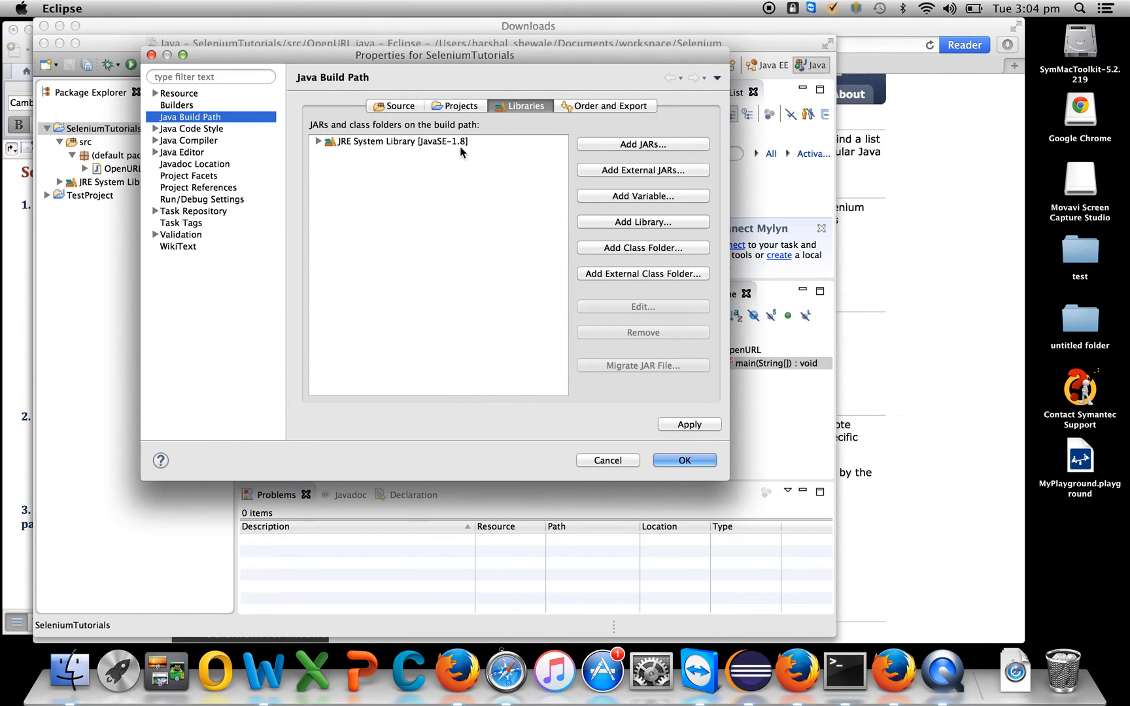
mouse_move(489, 149)
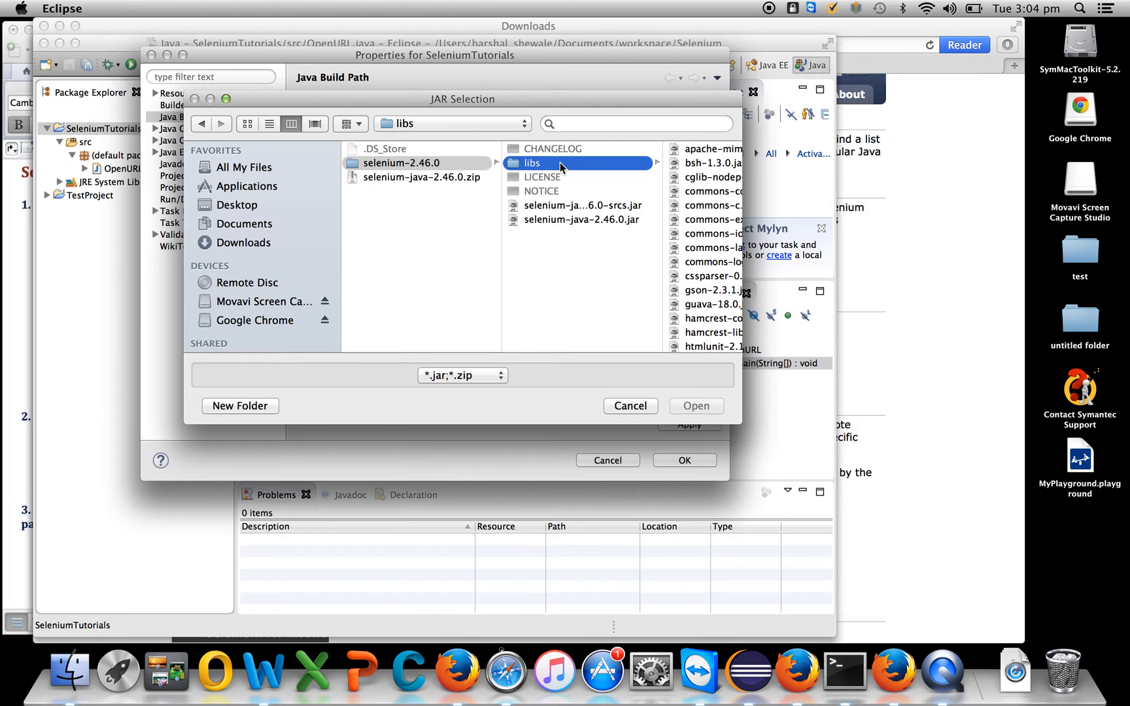
Add selenium-java-2.46.0.jar and its sources JAR from the selenium-2.46.0 folder as external JARs.
click(421, 178)
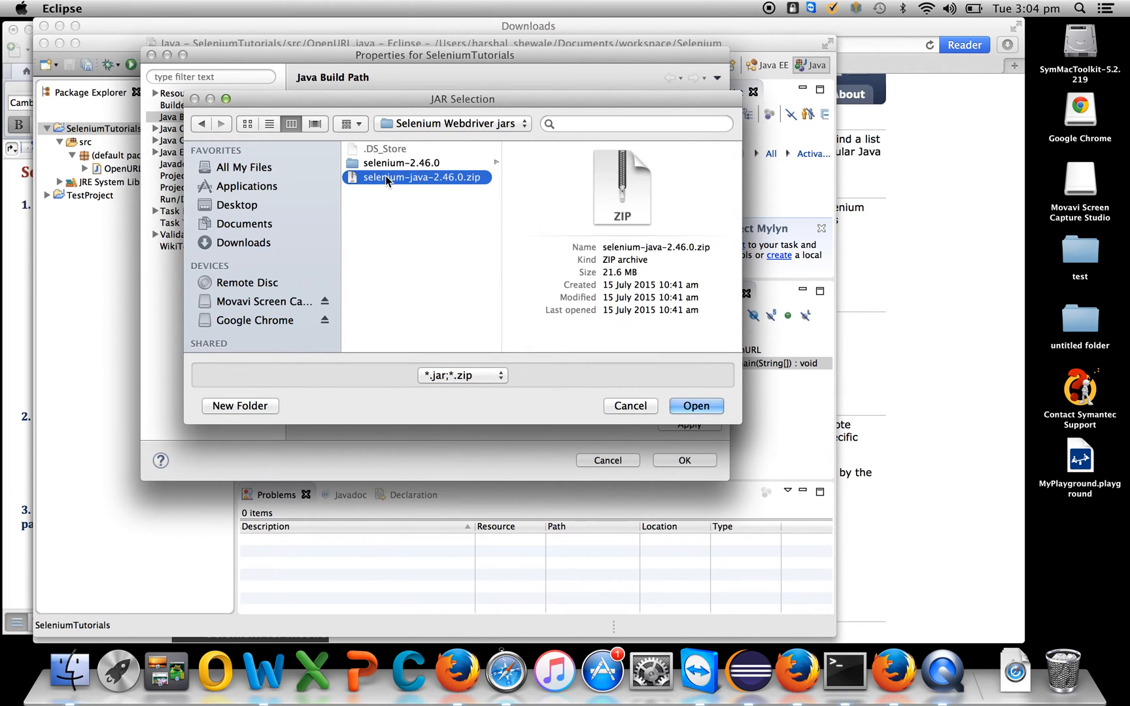
mouse_move(400, 192)
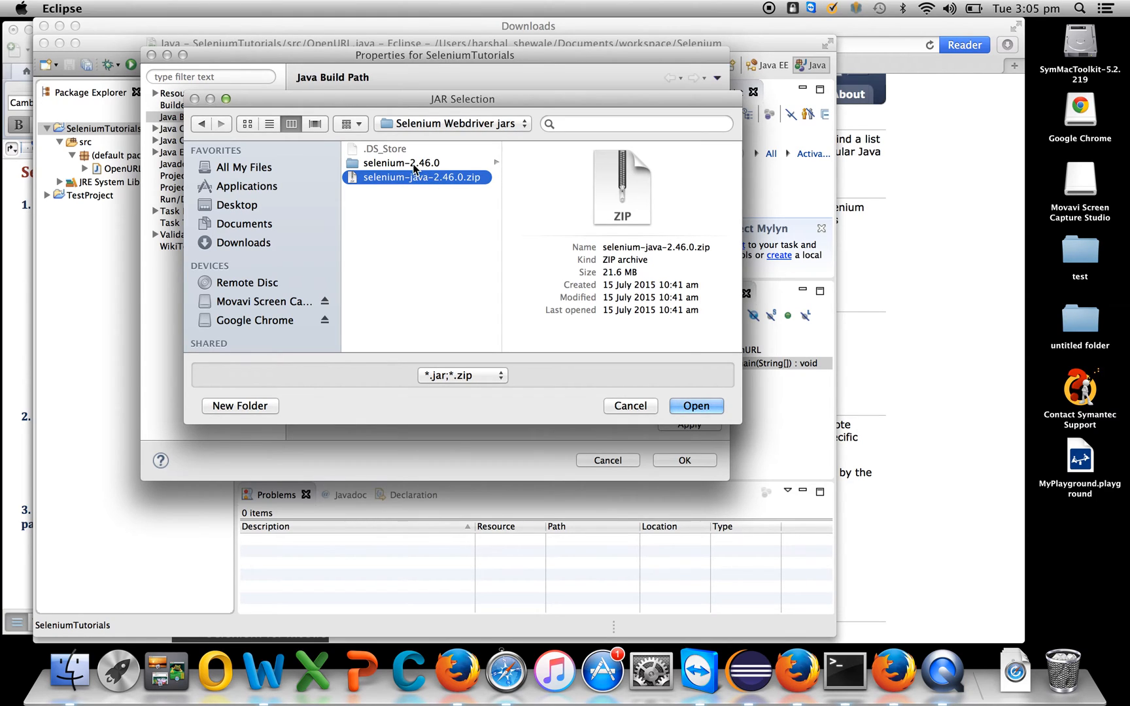
double_click(402, 162)
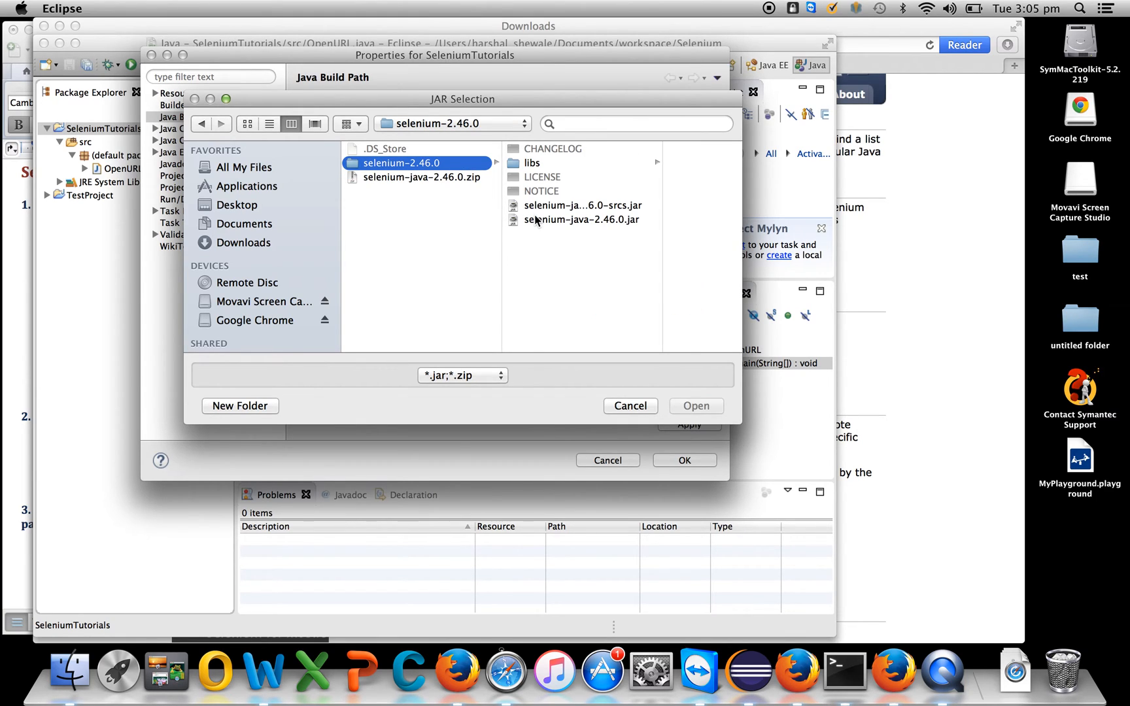
click(584, 205)
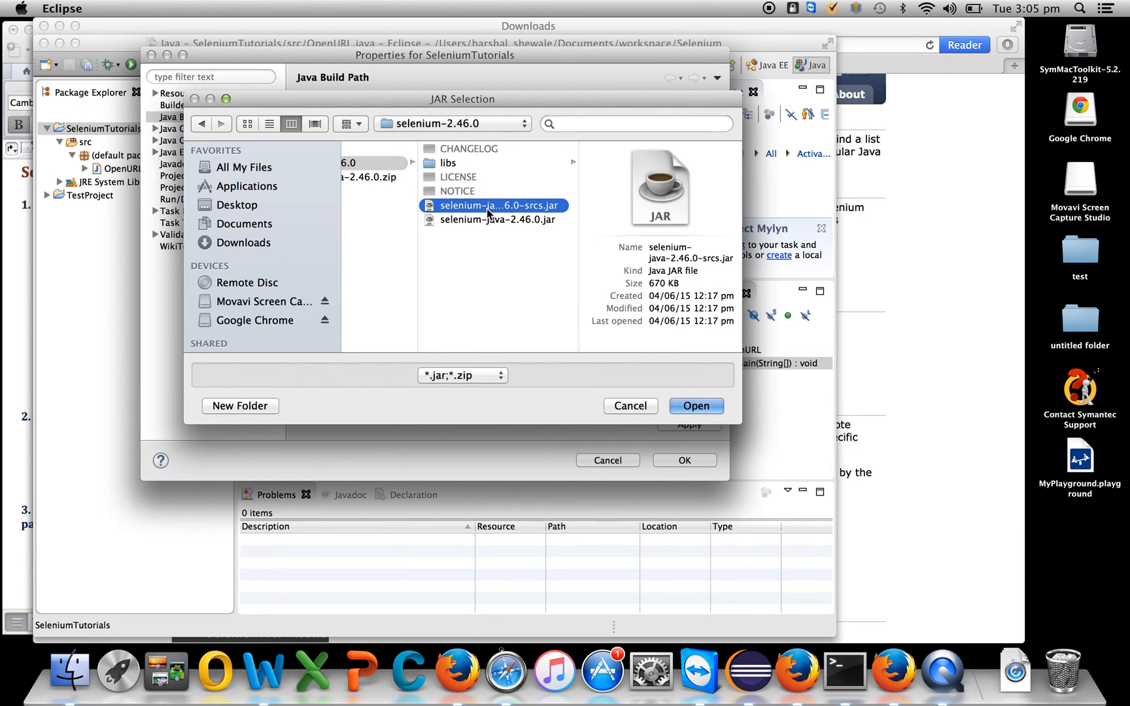
click(497, 220)
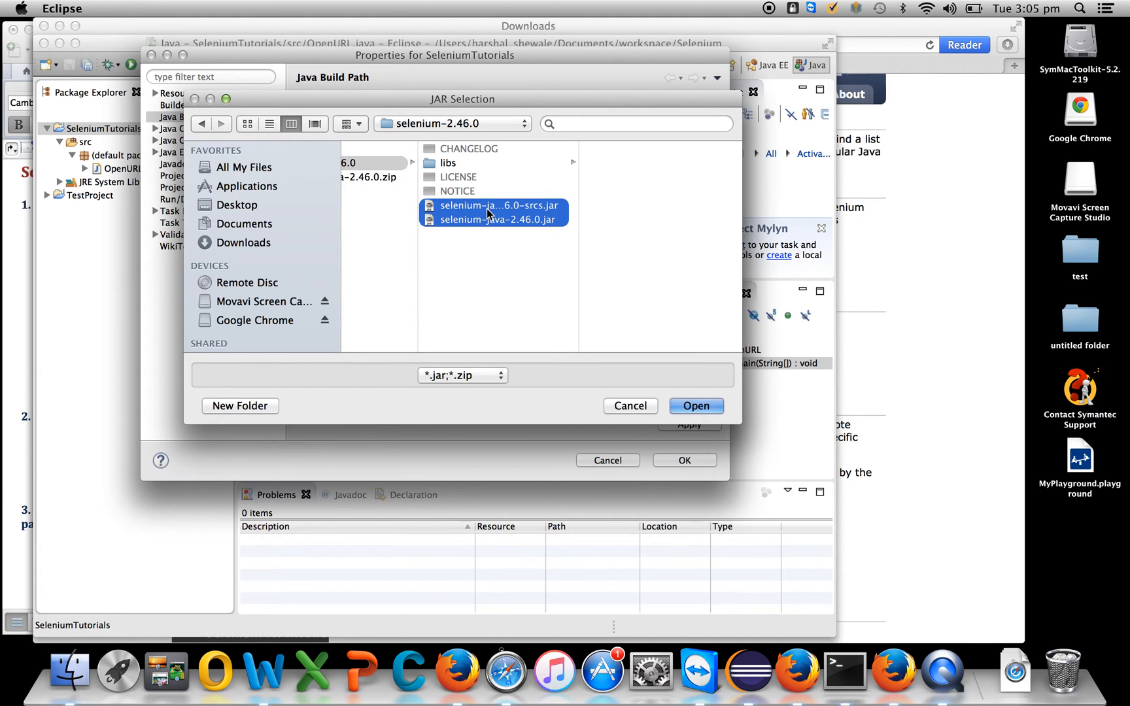
click(695, 405)
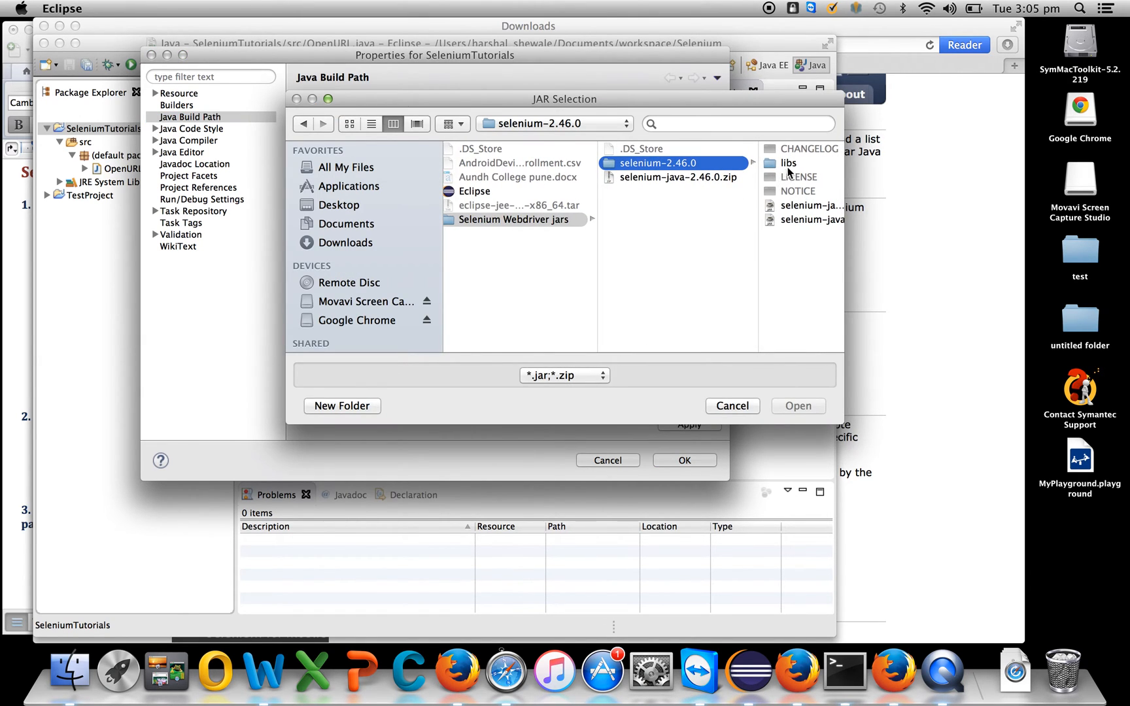
Open the selenium-2.46.0 libs folder to add all its dependency JARs.
double_click(789, 162)
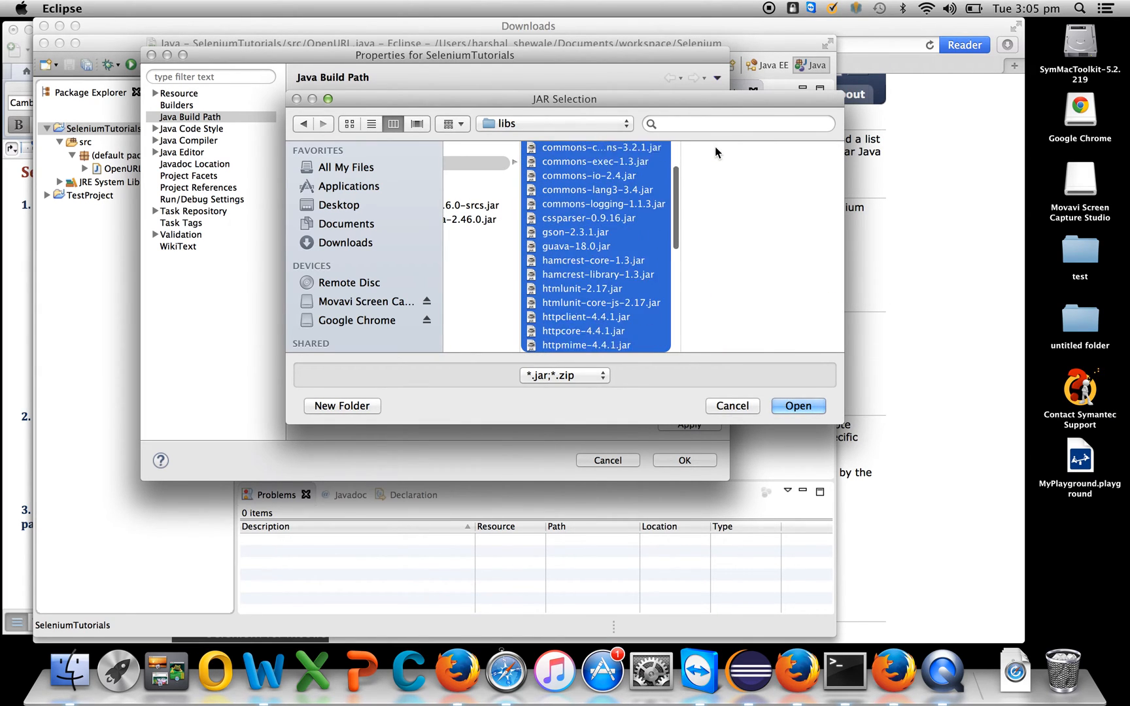
scroll(down, 3)
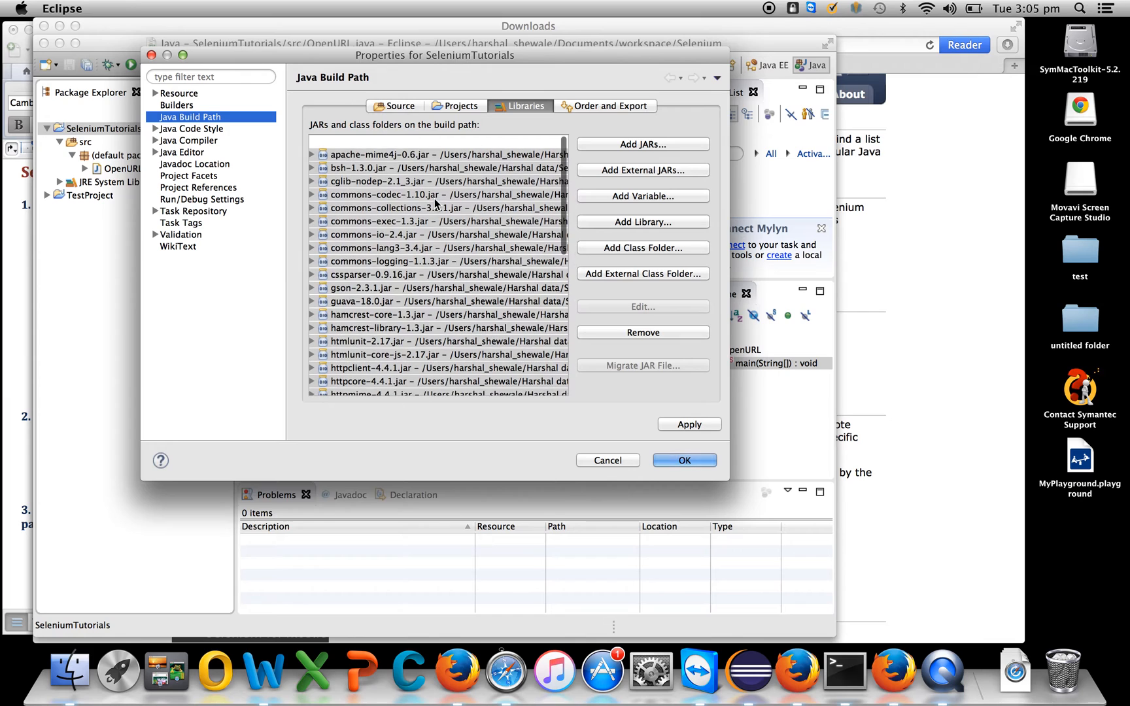
Confirm the Properties dialog so SeleniumTutorials shows Referenced Libraries.
scroll(down, 3)
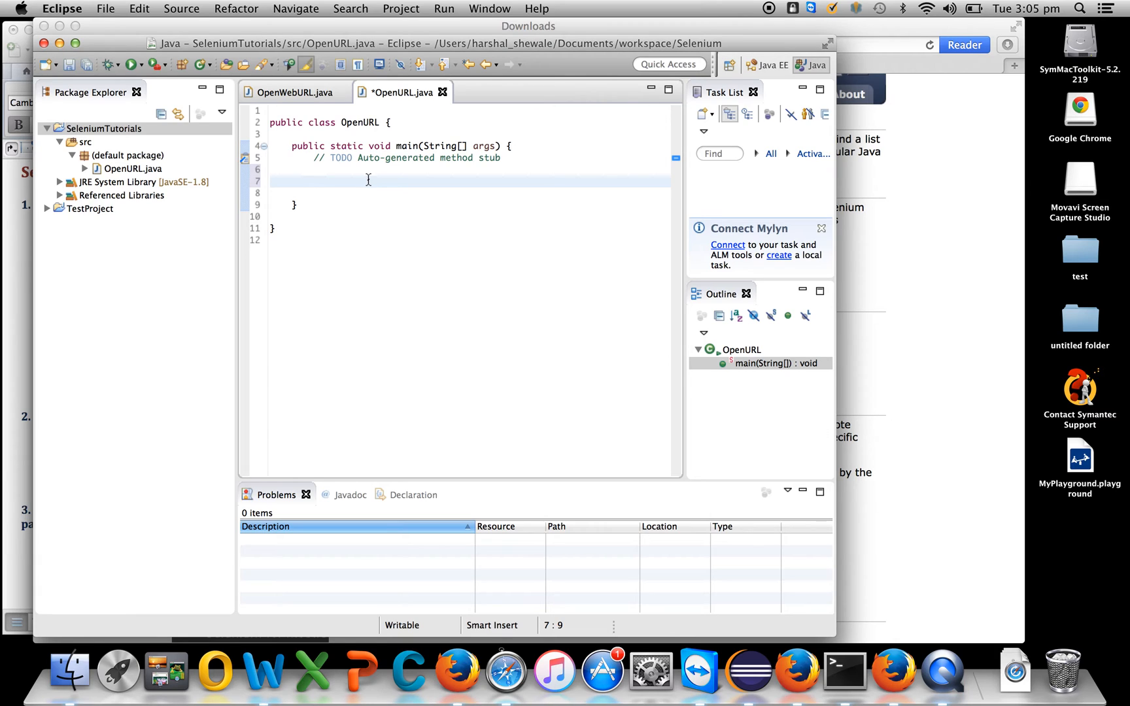
Write 'WebDriver d=new FirefoxDriver();' on the empty line in main.
click(314, 180)
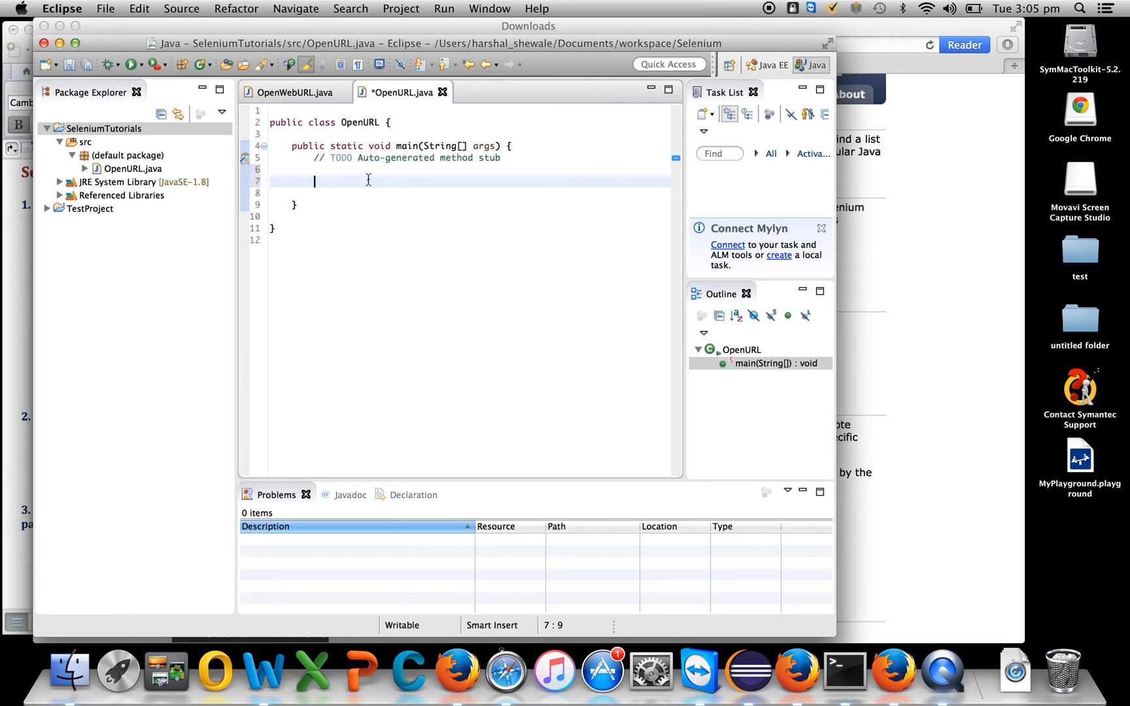
text(We)
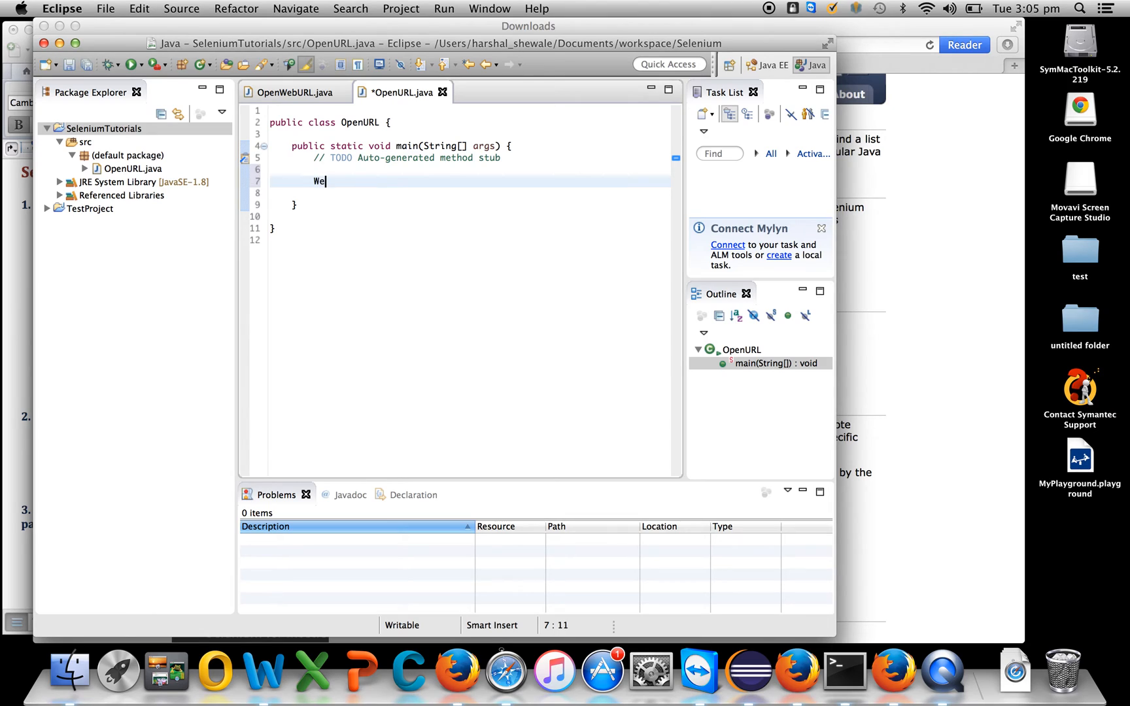
text(bDr)
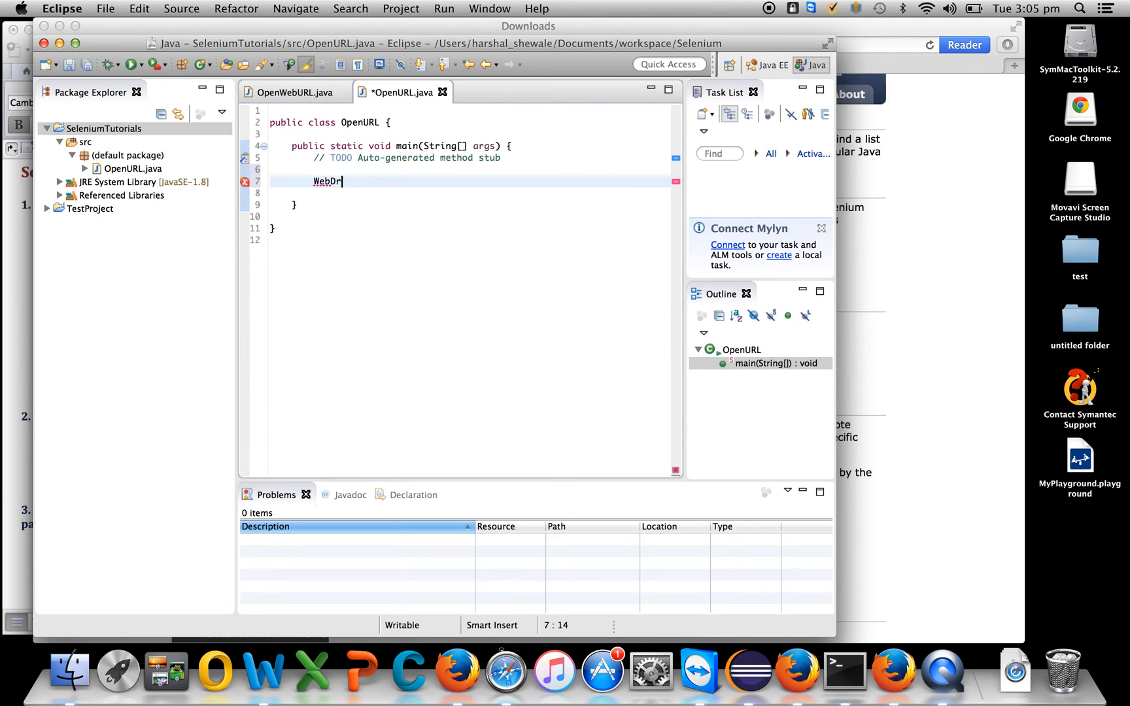
text(iver d)
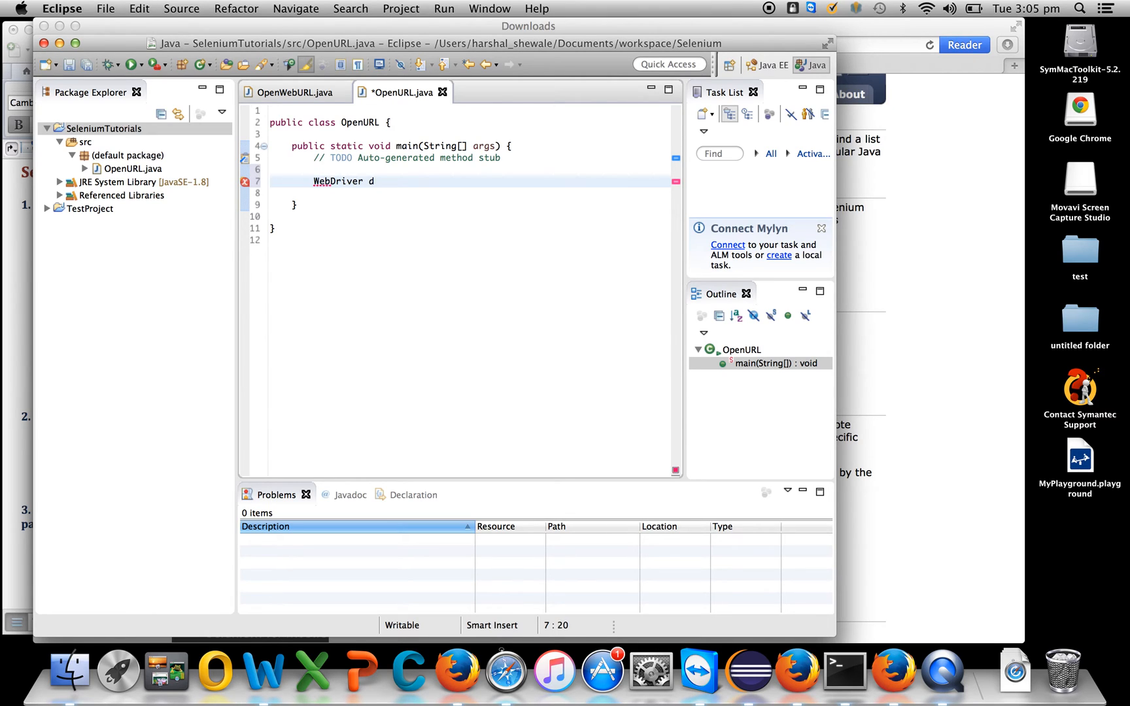
text(=new F)
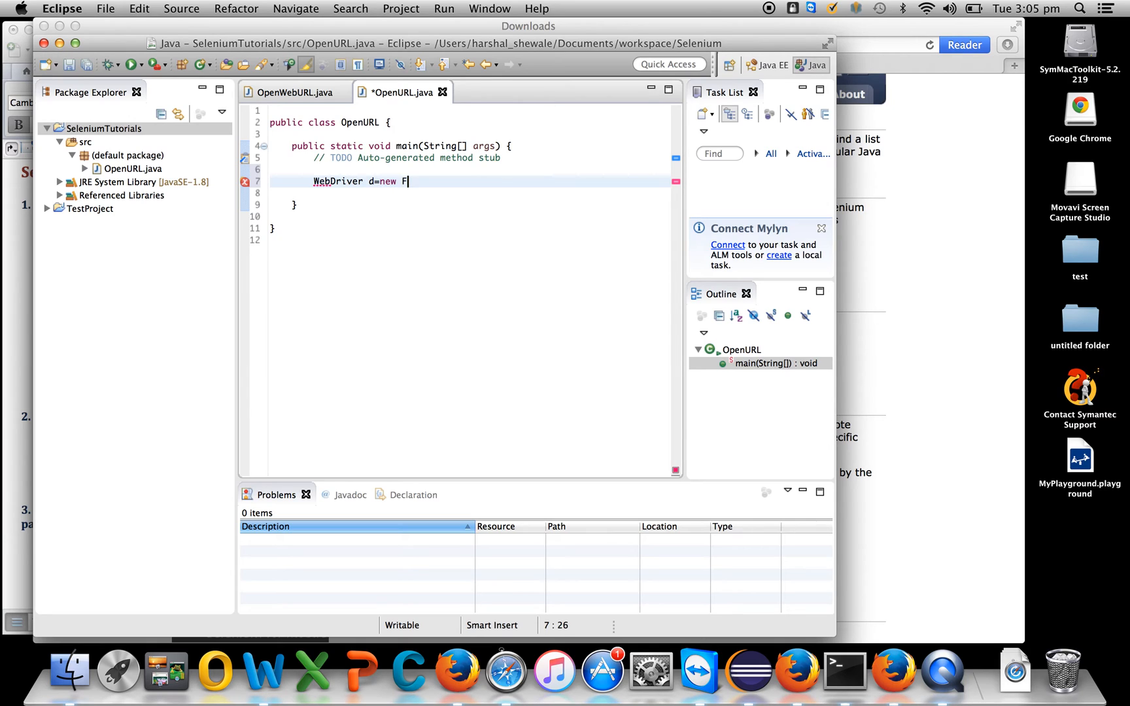
text(ire)
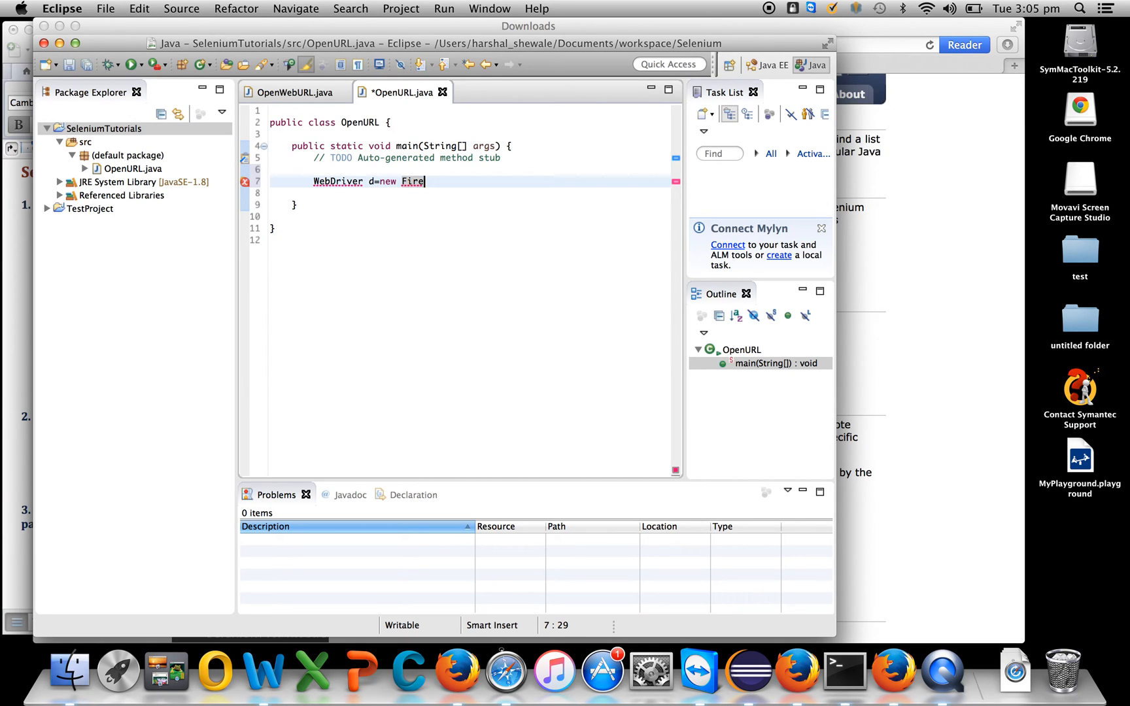
text(foxDriver)
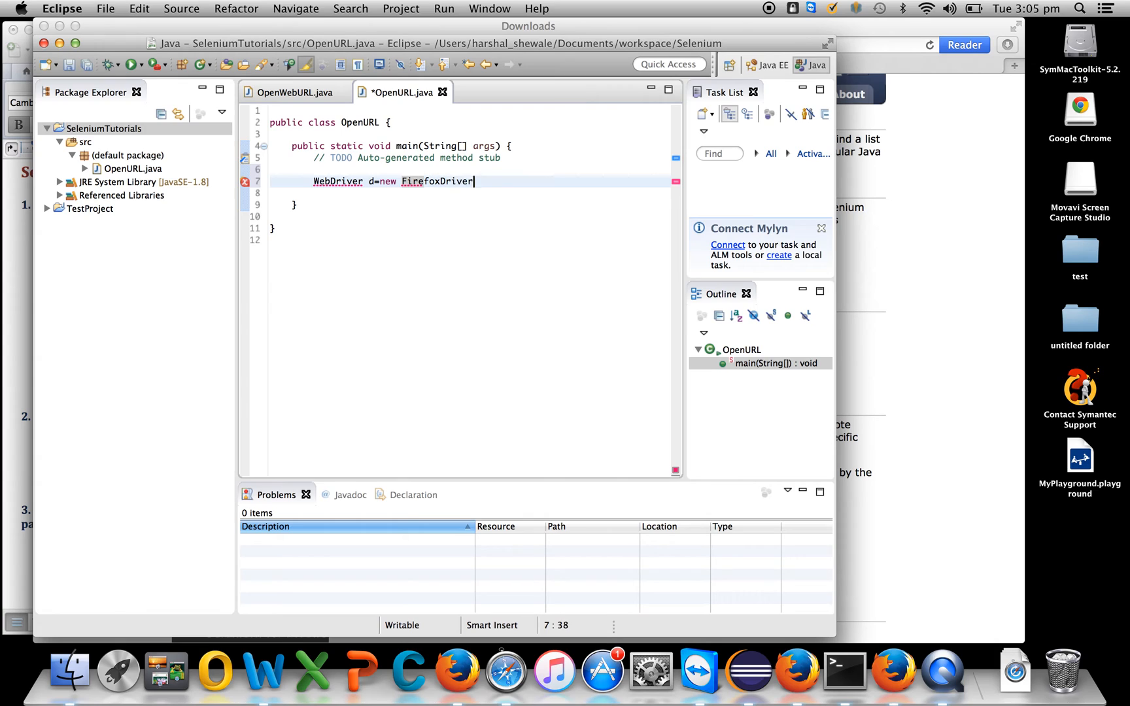
text(();)
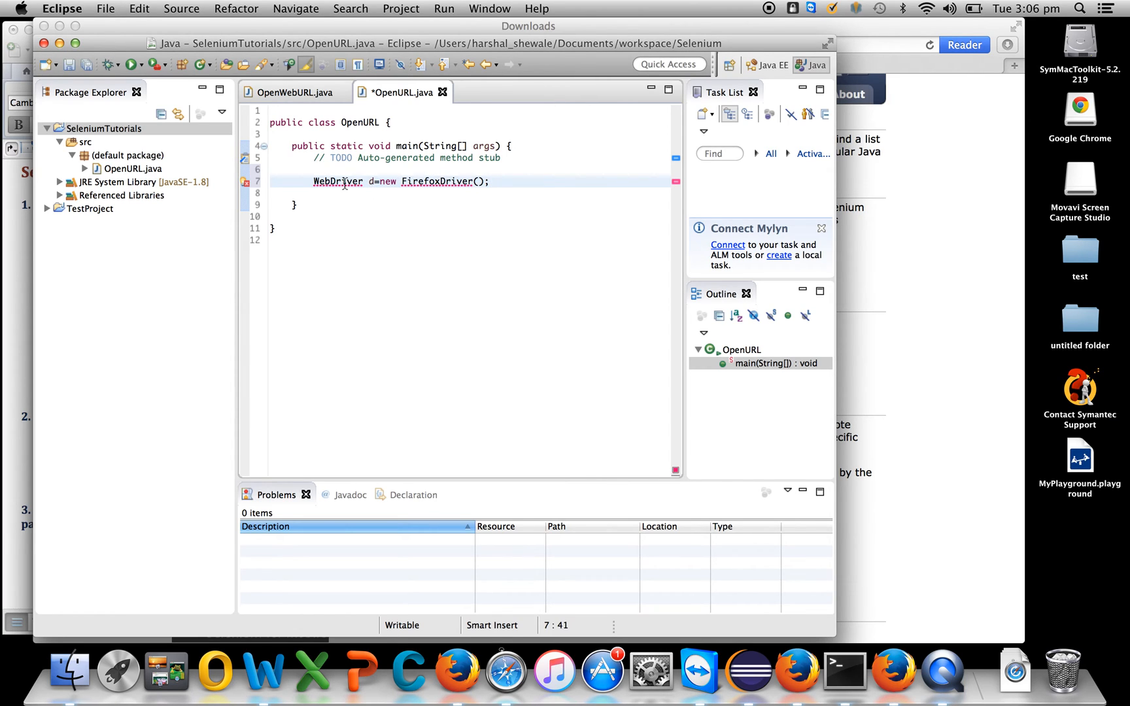
Quick-fix the errors by importing org.openqa.selenium.WebDriver and the firefox FirefoxDriver.
click(343, 181)
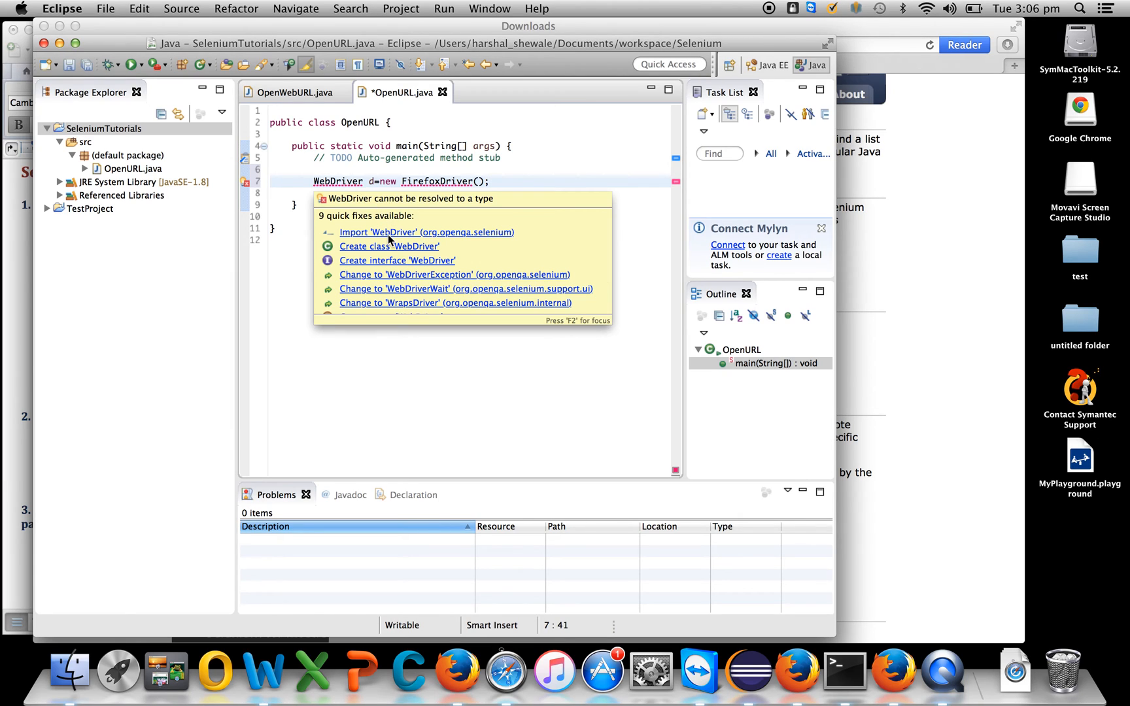
click(425, 232)
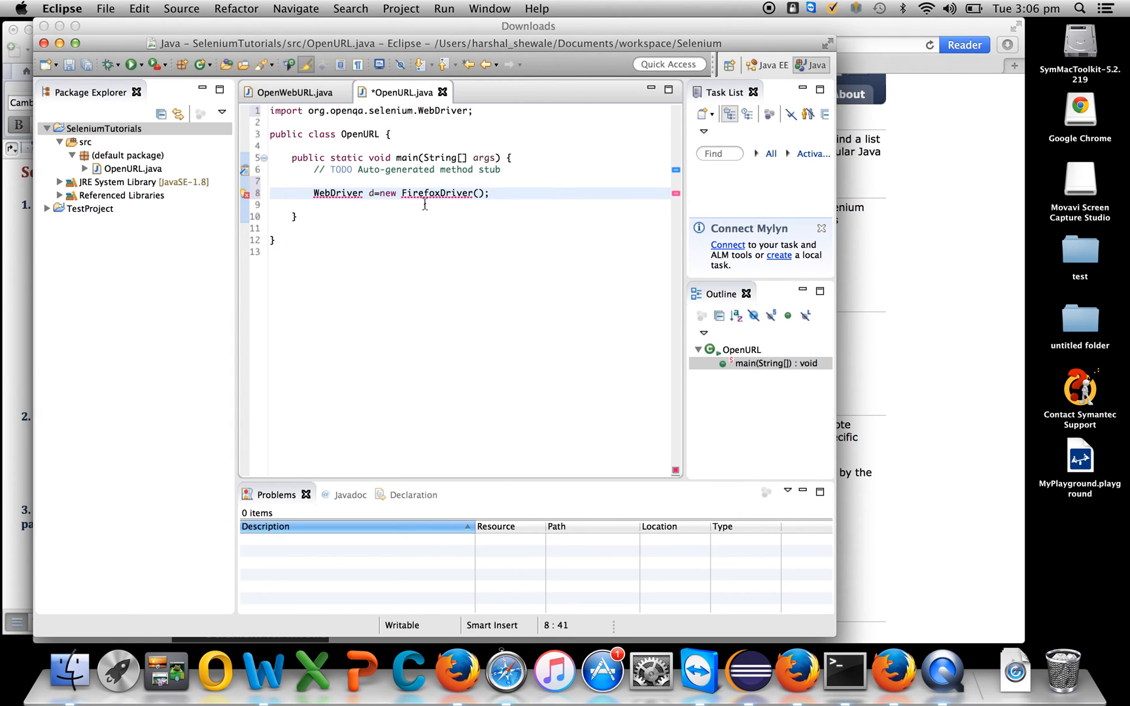
click(435, 194)
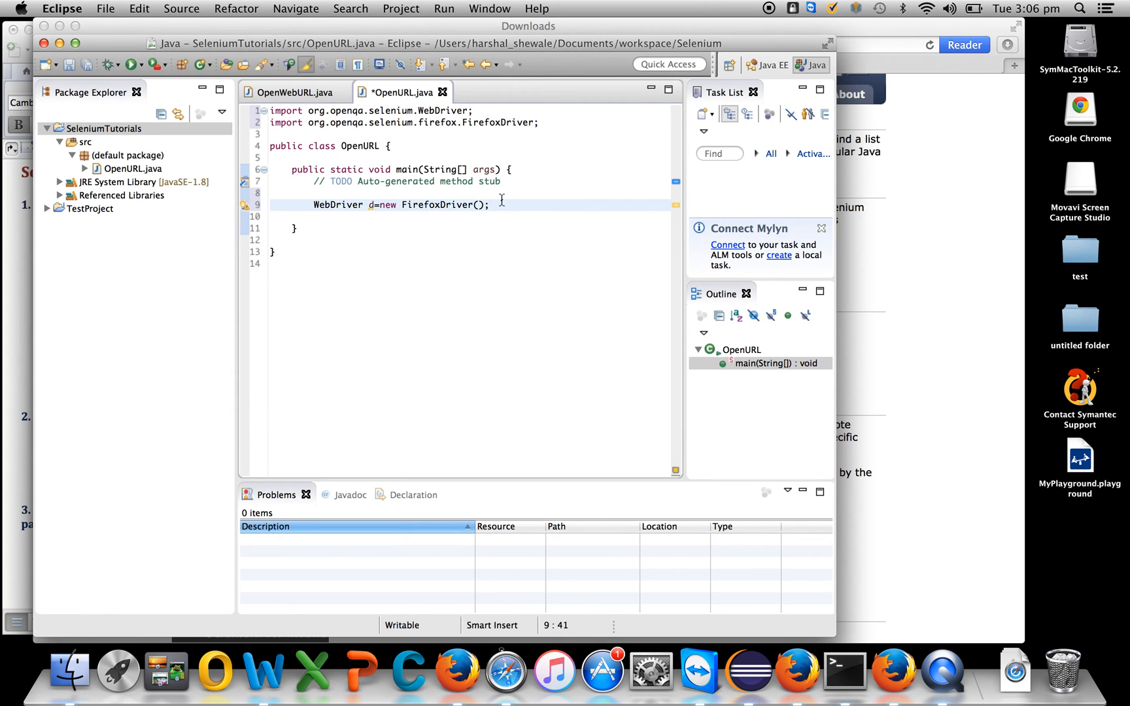
text(d.get("");)
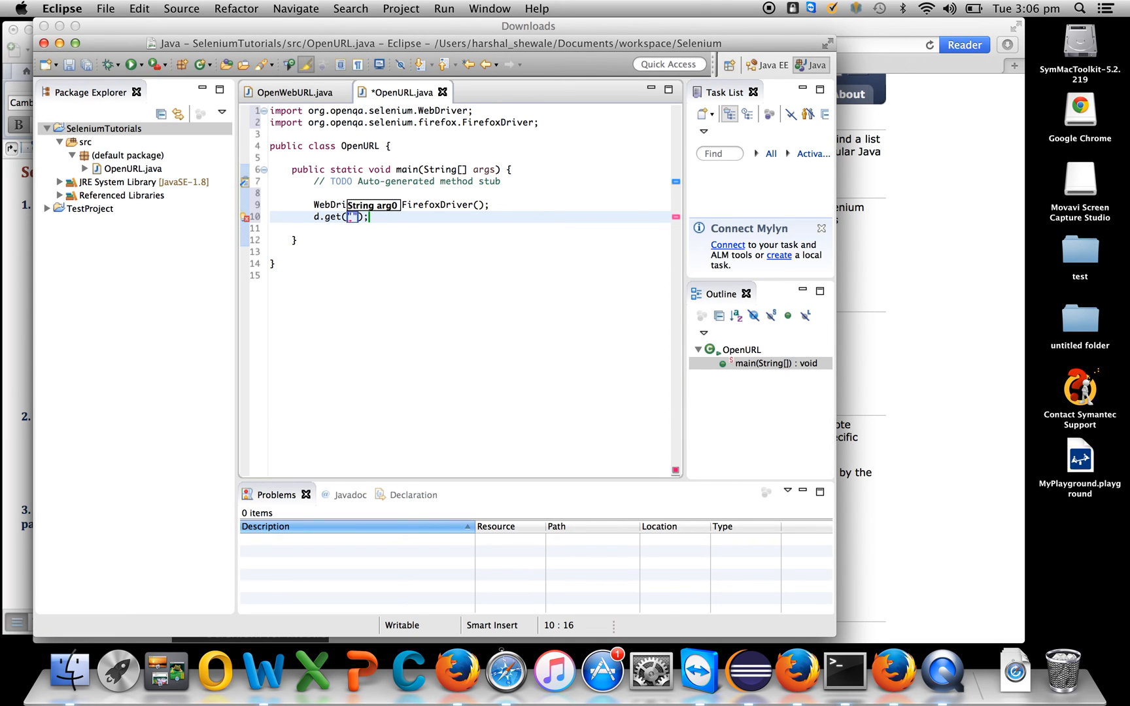
text(https://)
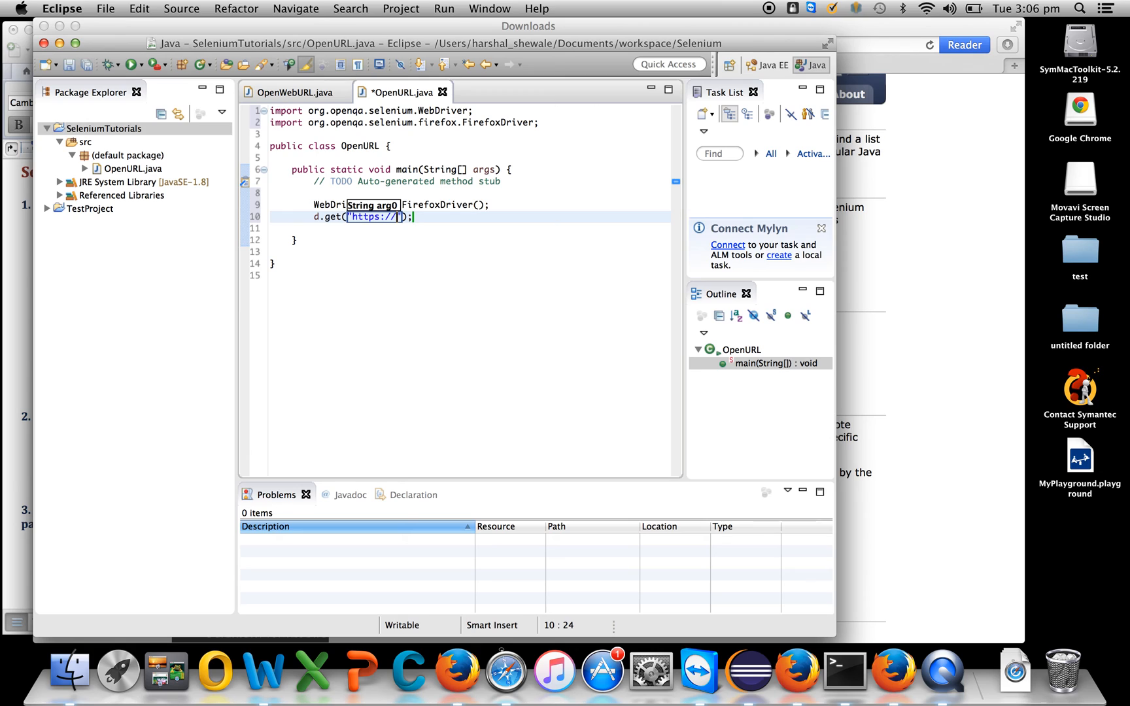
text(www.google.com)
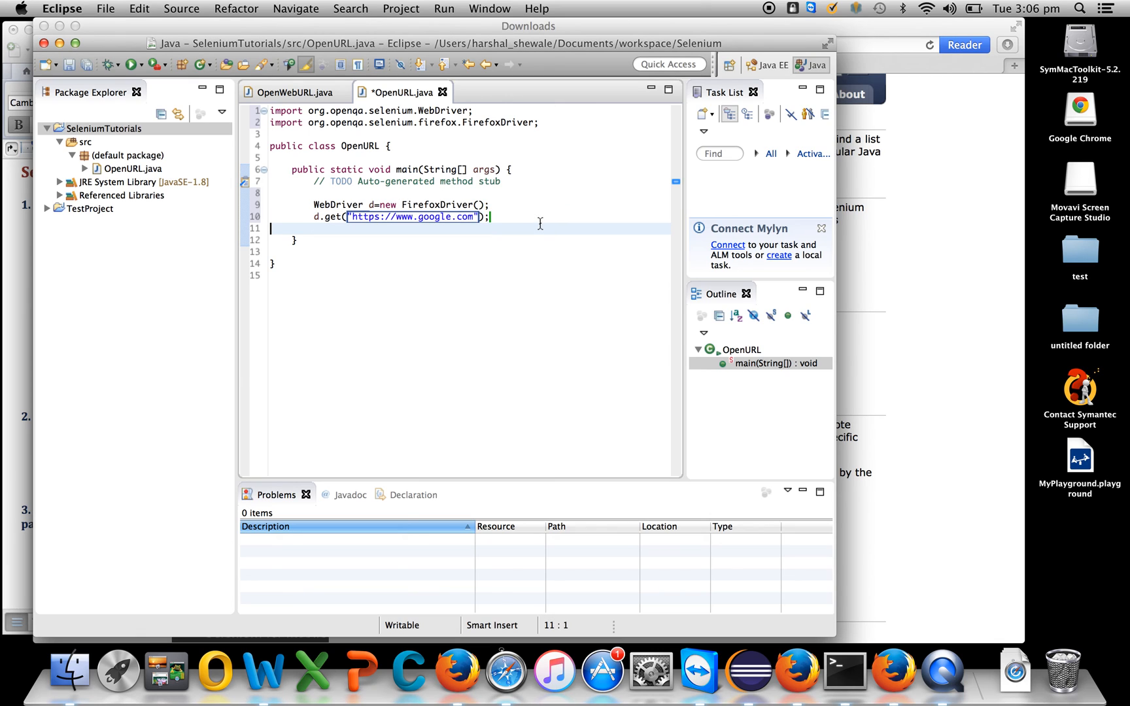
mouse_move(497, 209)
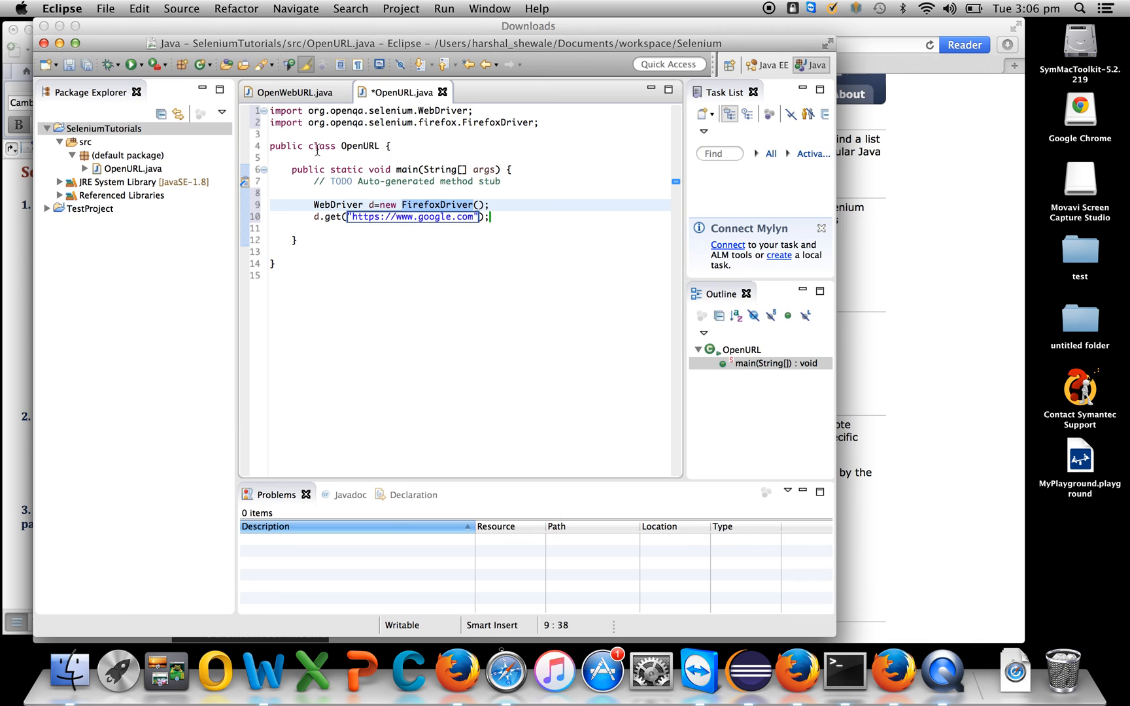
key(cmd+s)
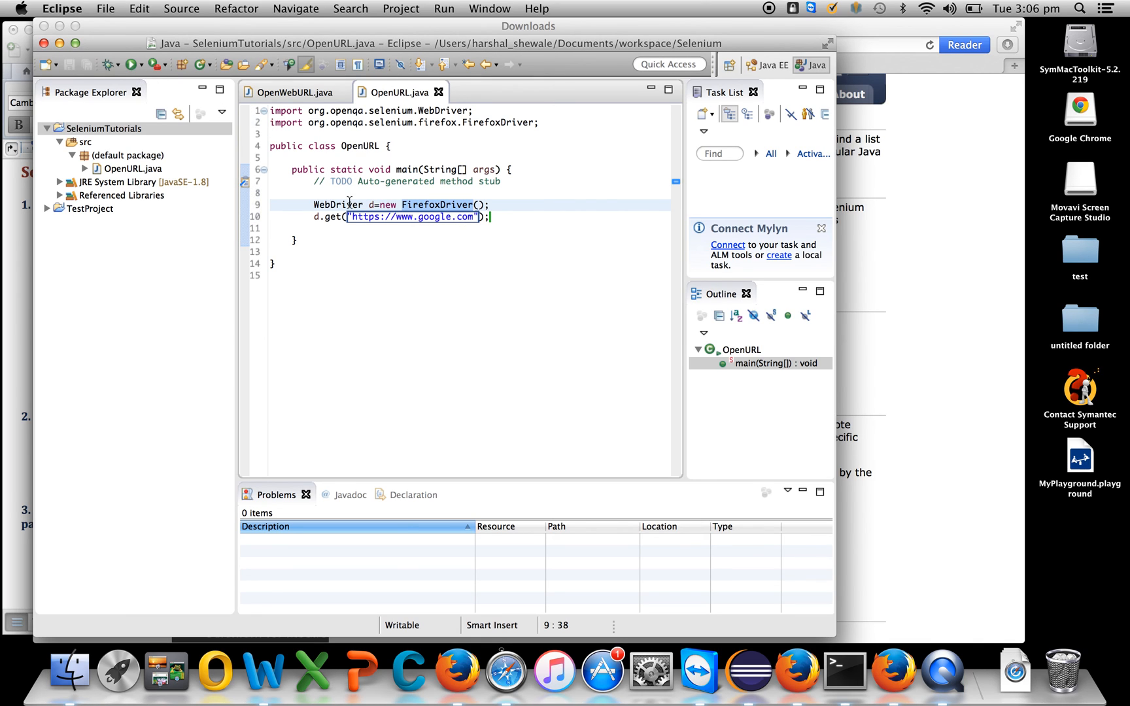